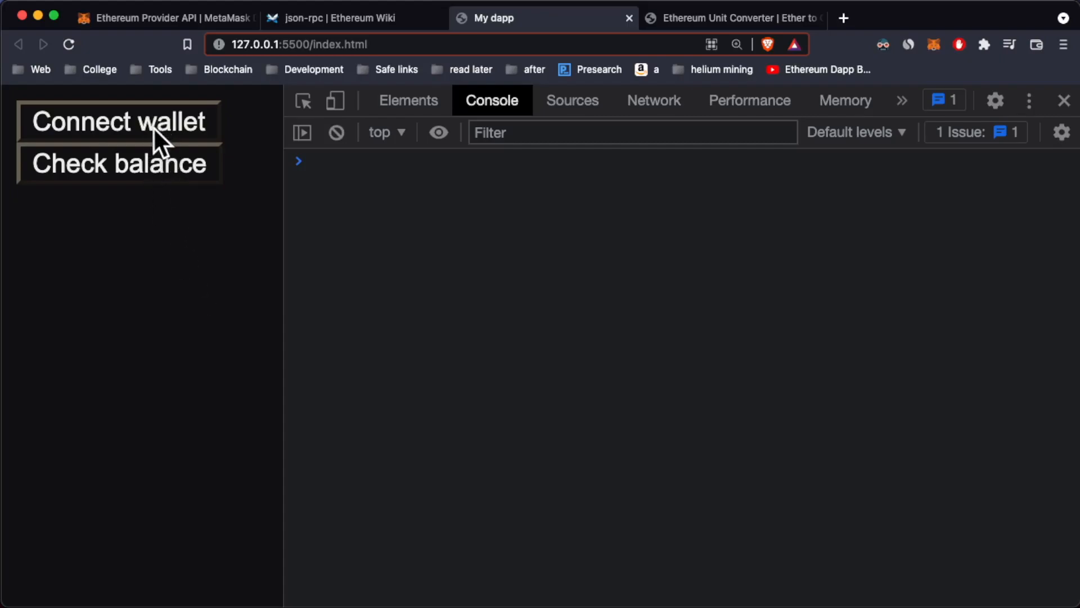
mouse_move(209, 174)
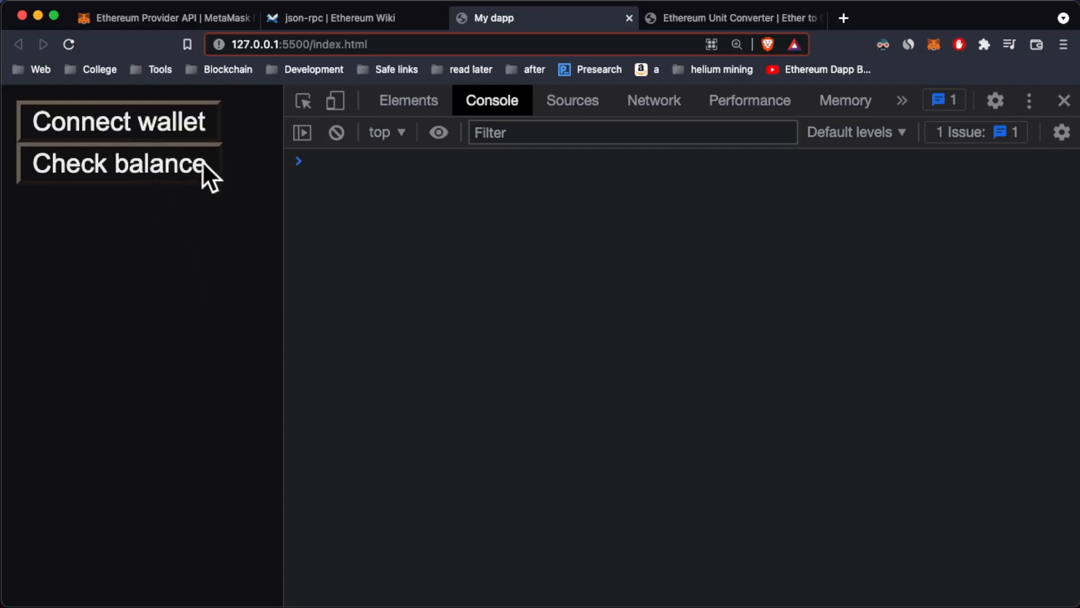
mouse_move(172, 135)
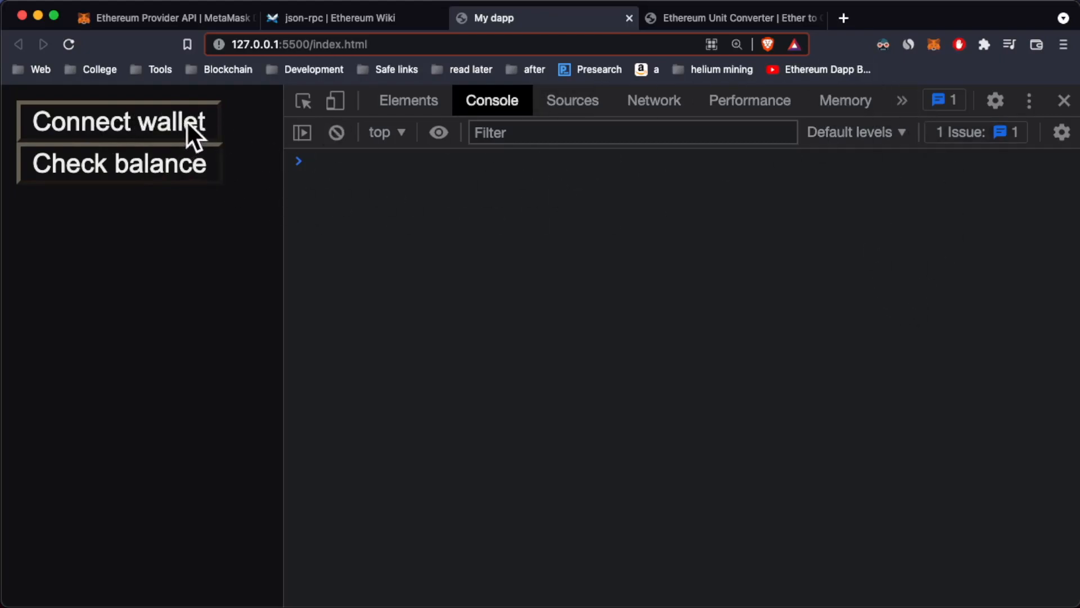
mouse_move(226, 140)
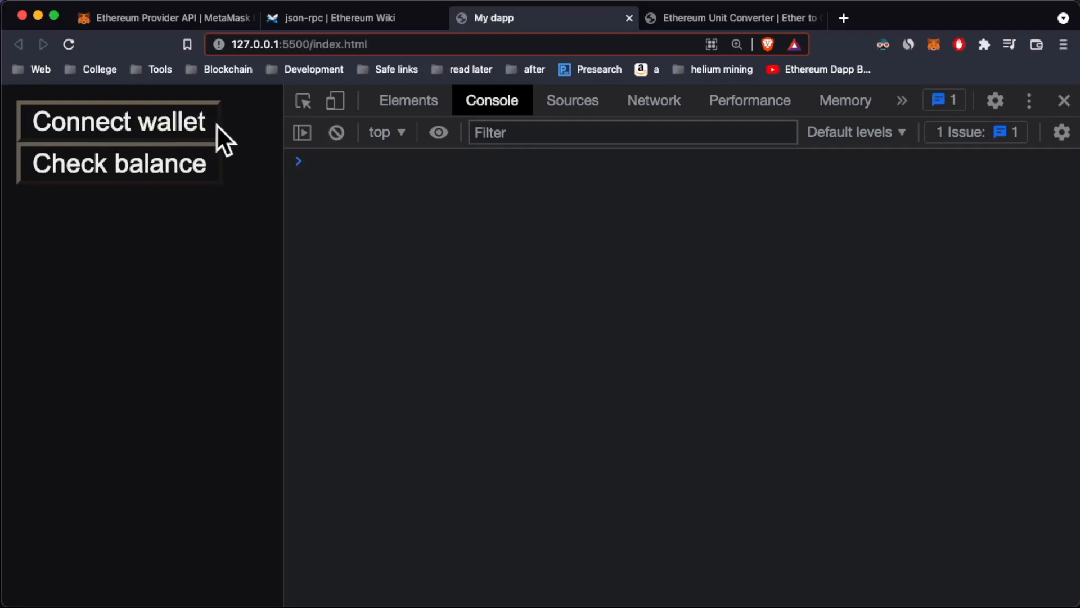
mouse_move(181, 138)
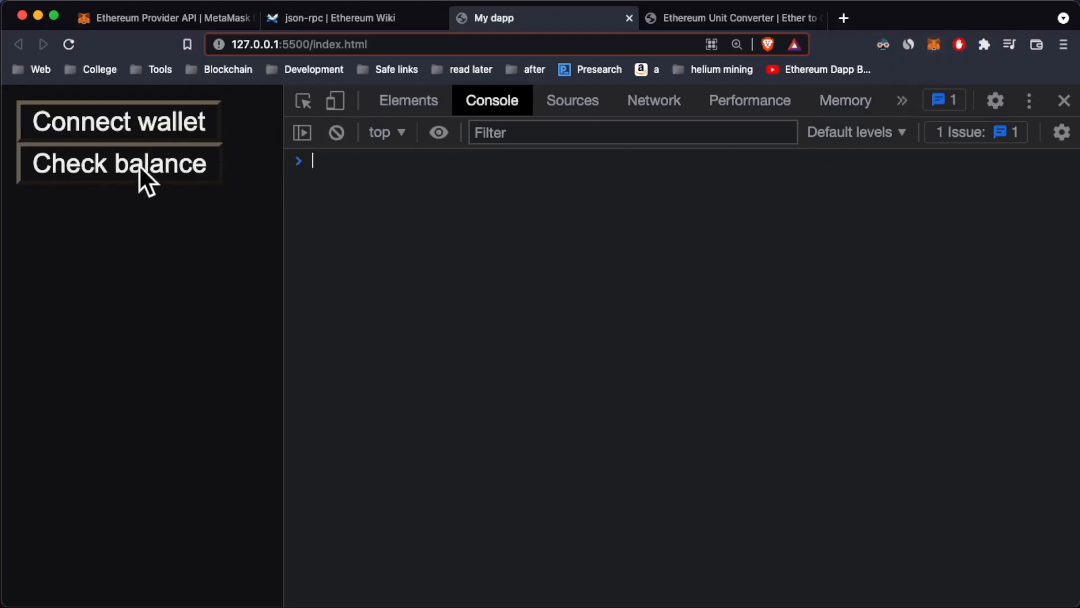
Step: Log the current balance (5.808842134995614), then make Extra Account the active MetaMask account
click(119, 164)
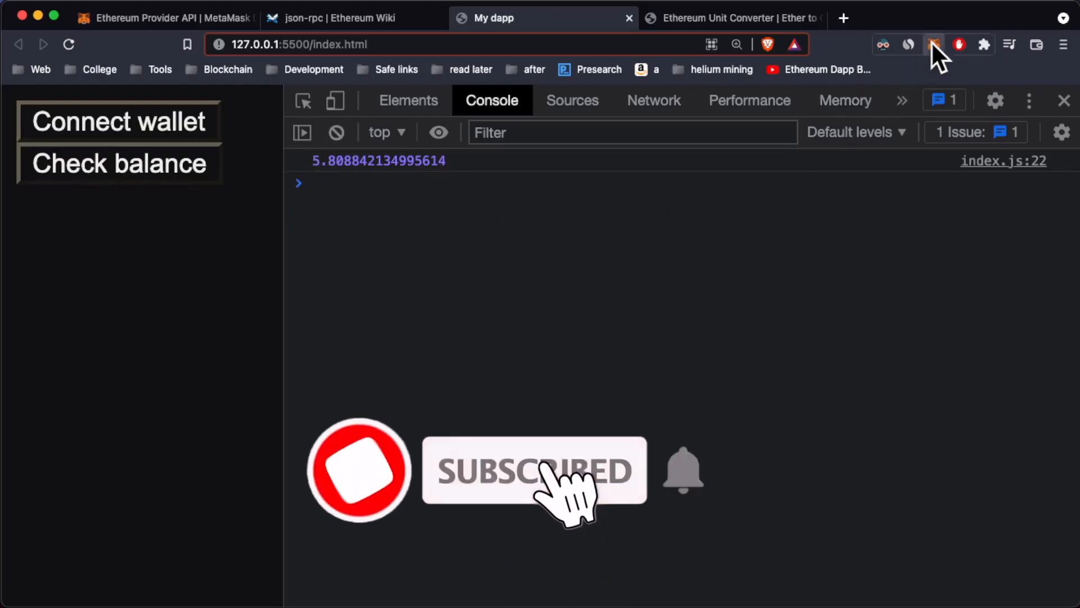
click(935, 44)
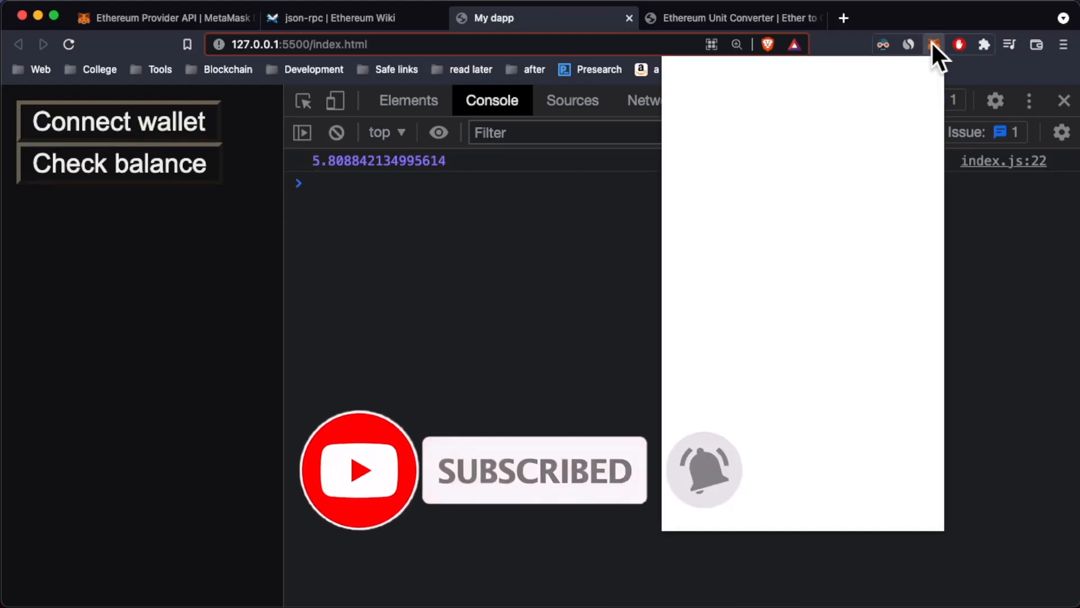
click(935, 44)
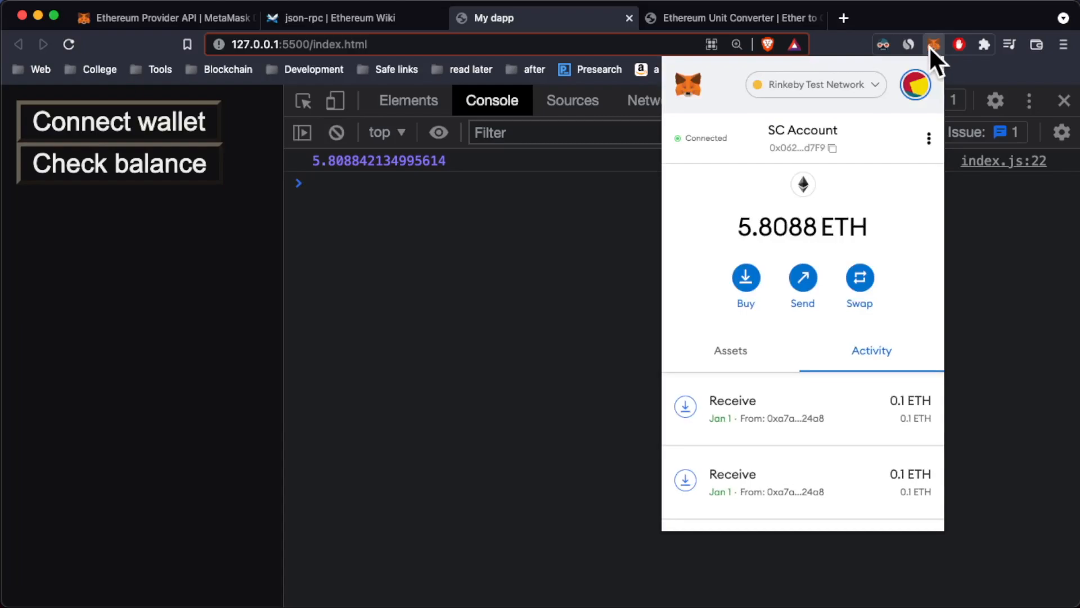
mouse_move(831, 203)
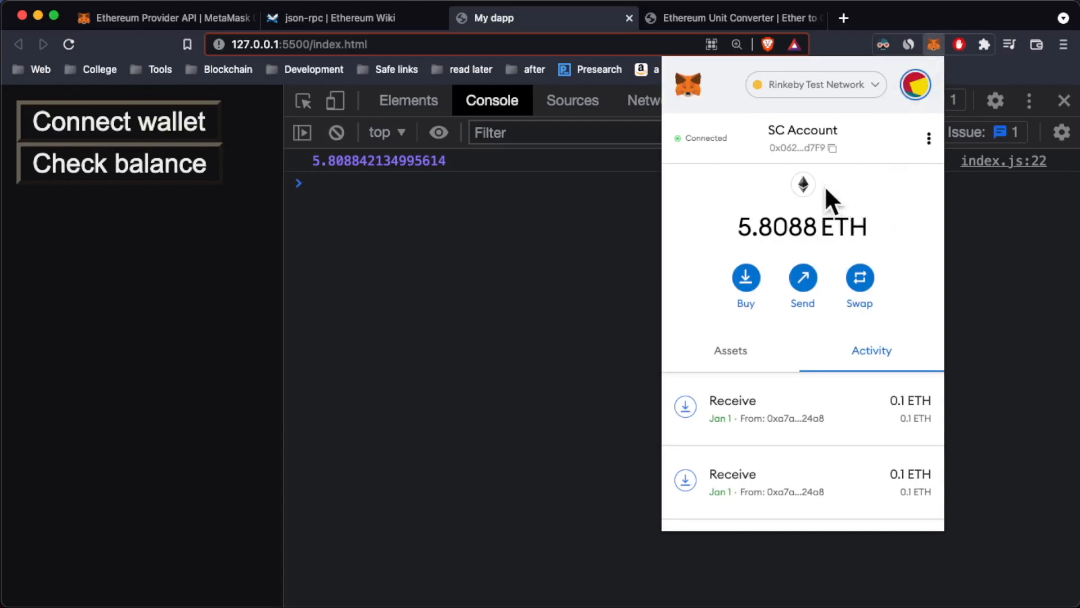
double_click(771, 226)
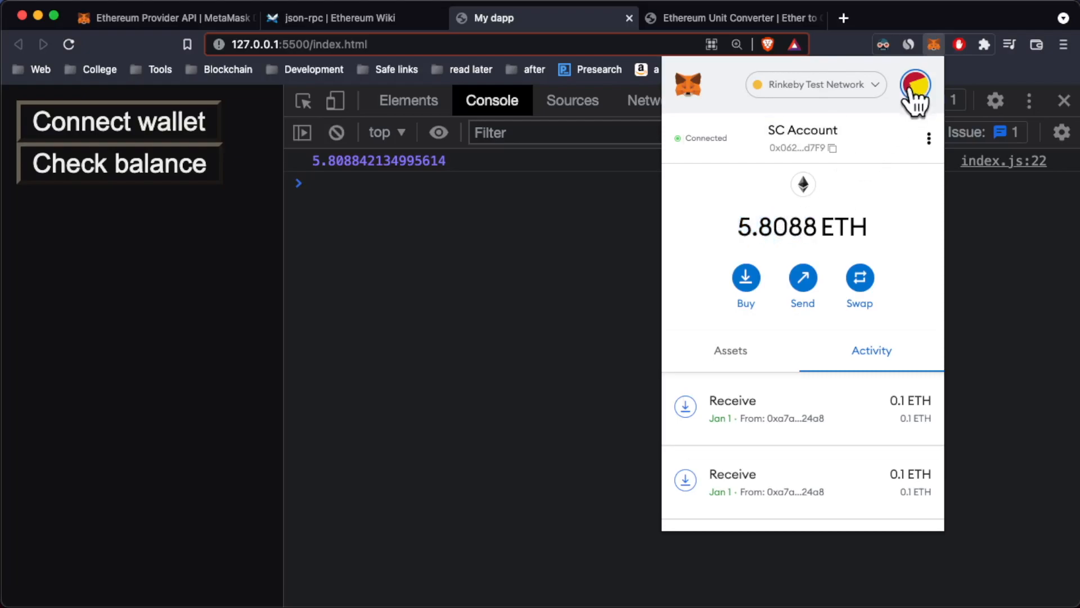
click(801, 279)
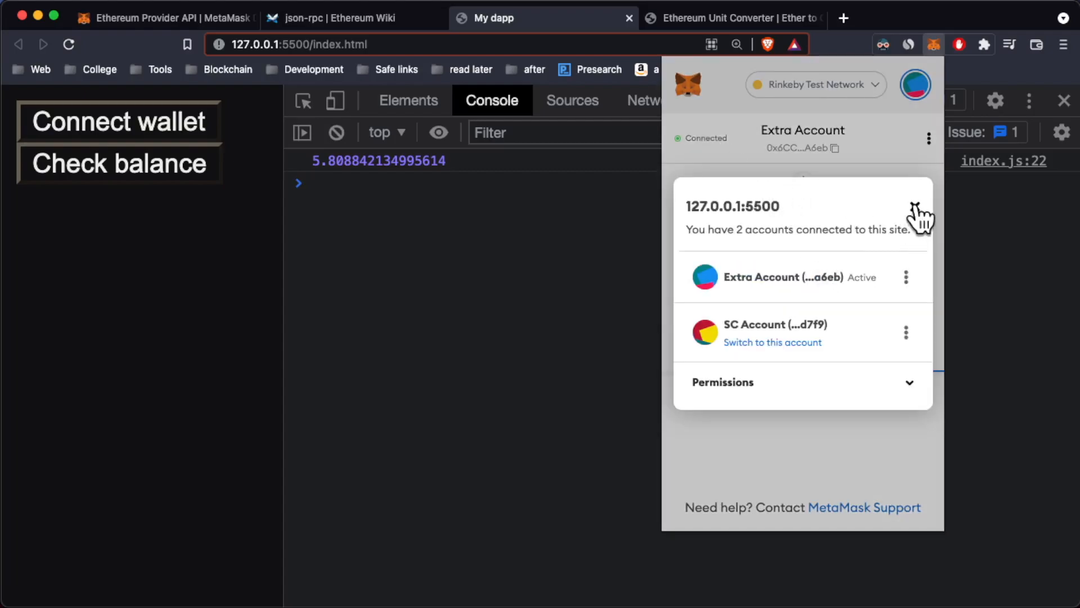
click(920, 210)
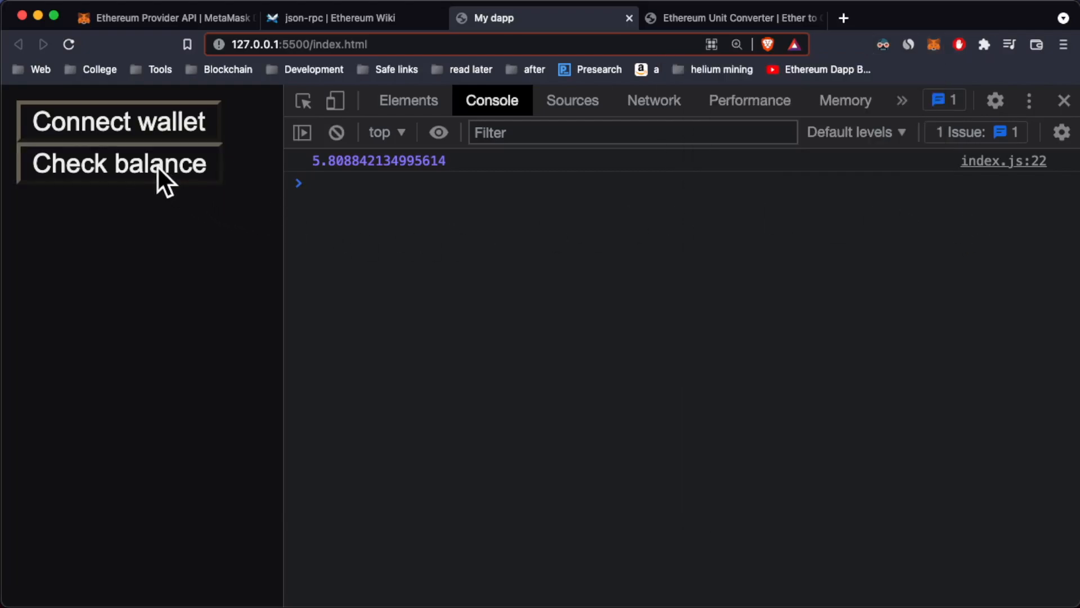
Step: Clear the console and rerun Check balance, which still logs 5.808842134995614
click(119, 164)
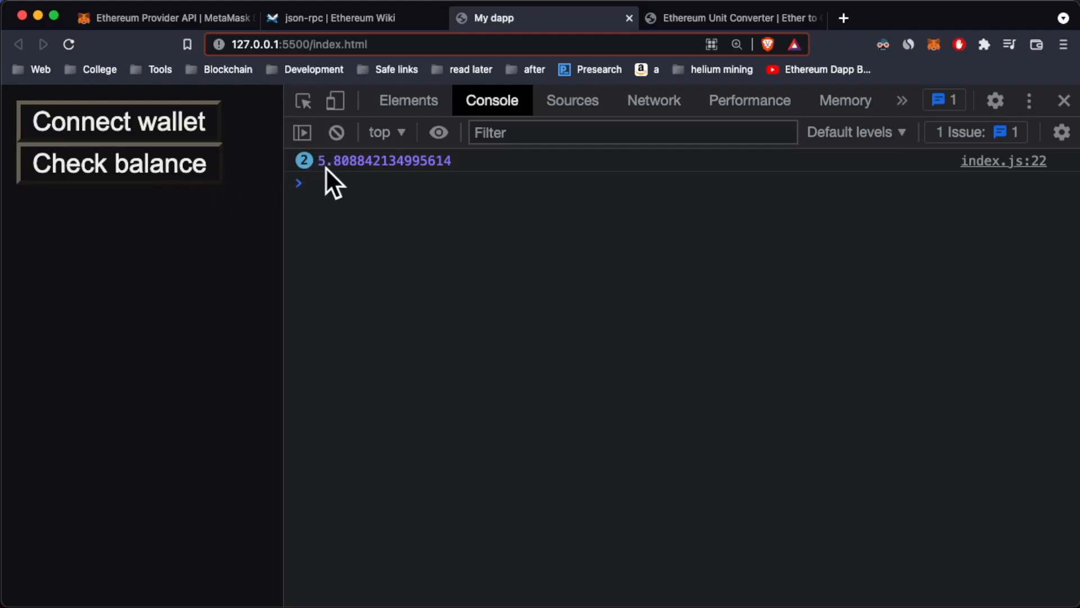
click(336, 132)
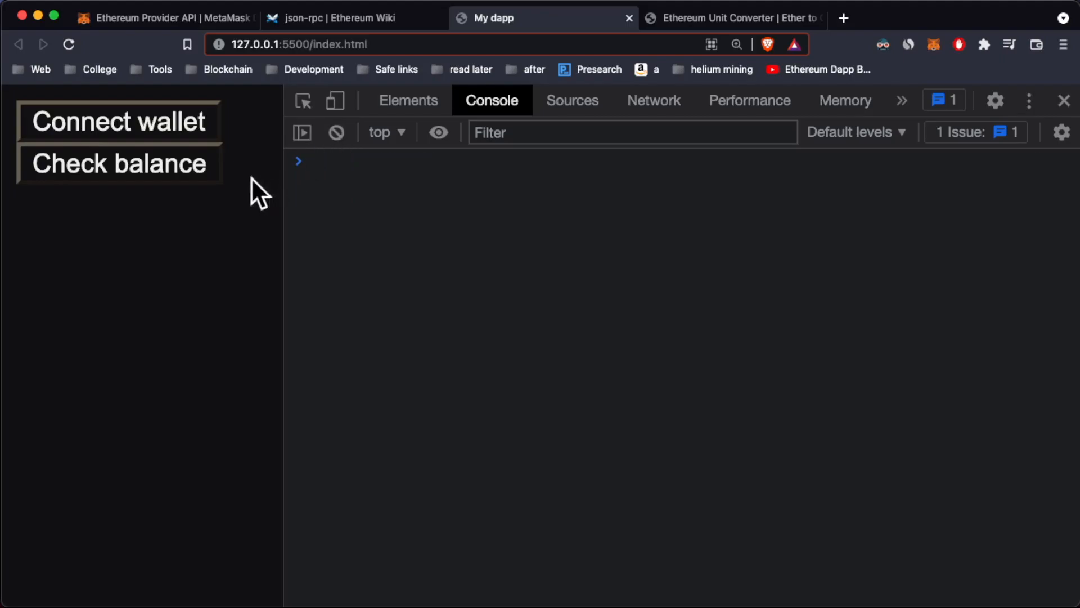
click(119, 164)
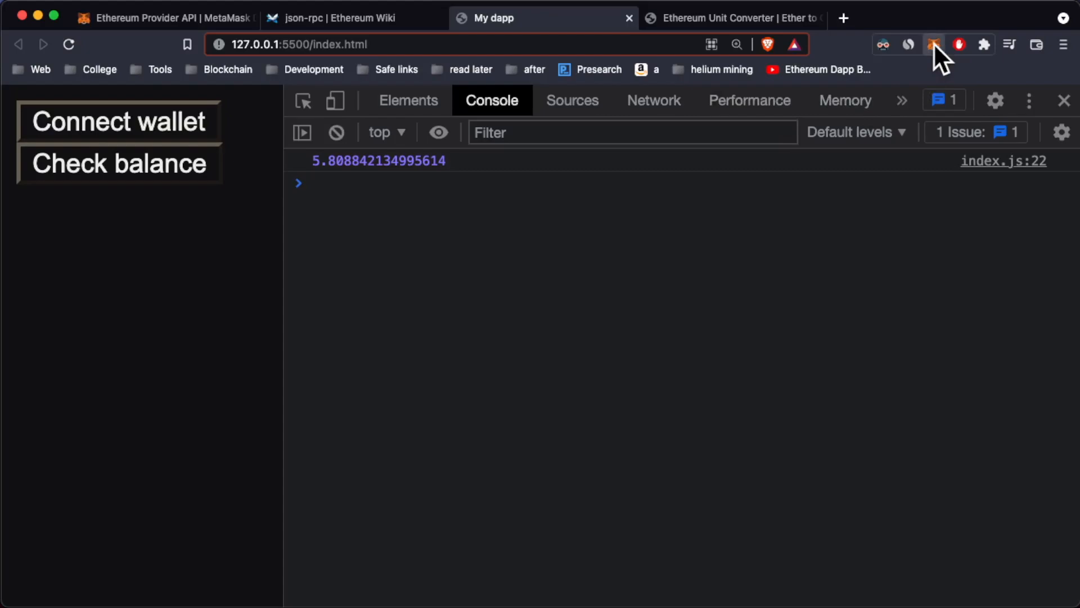
Step: Switch MetaMask back to SC Account (5.8088 ETH) and close the wallet popup
click(933, 44)
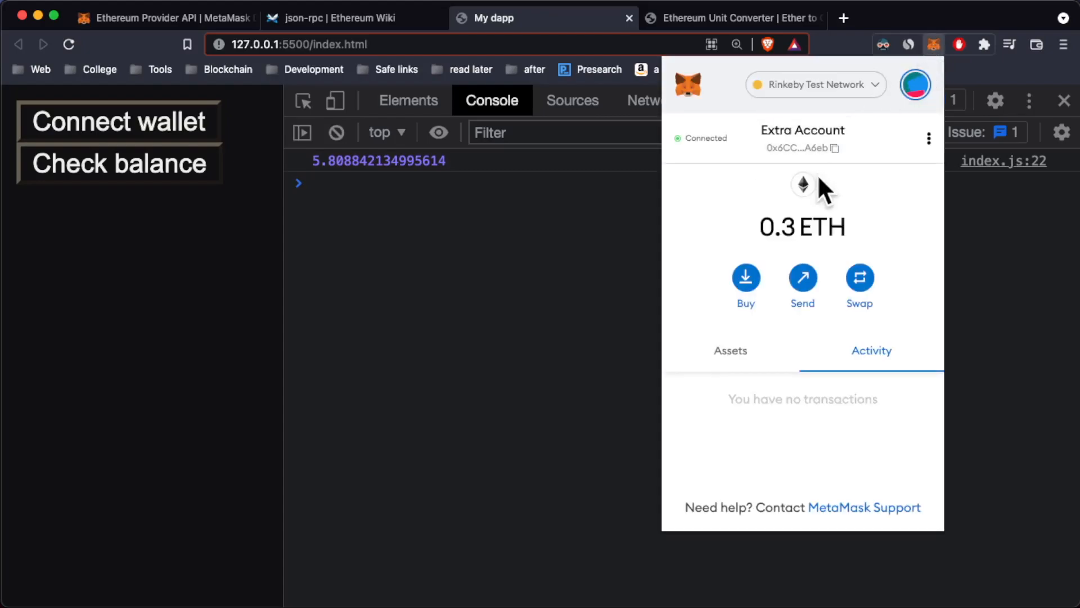
click(915, 83)
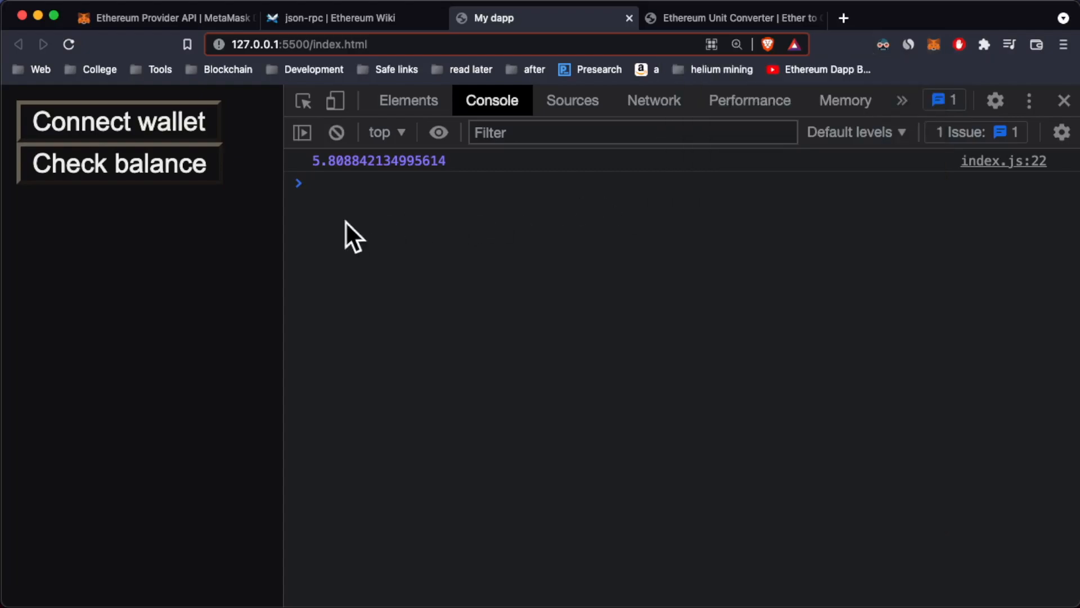
mouse_move(355, 214)
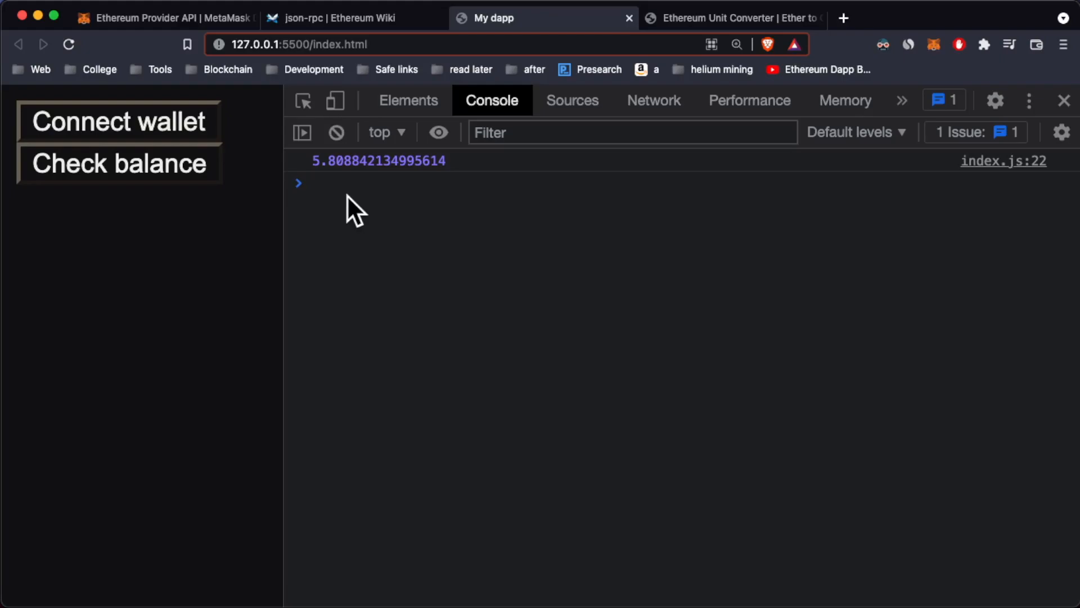
mouse_move(463, 236)
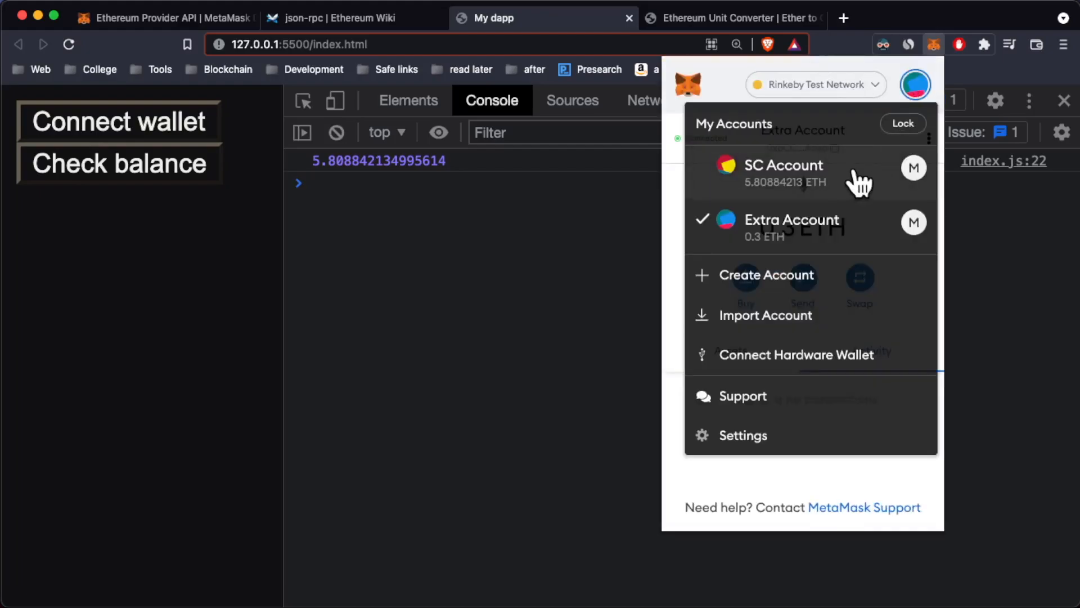
click(783, 165)
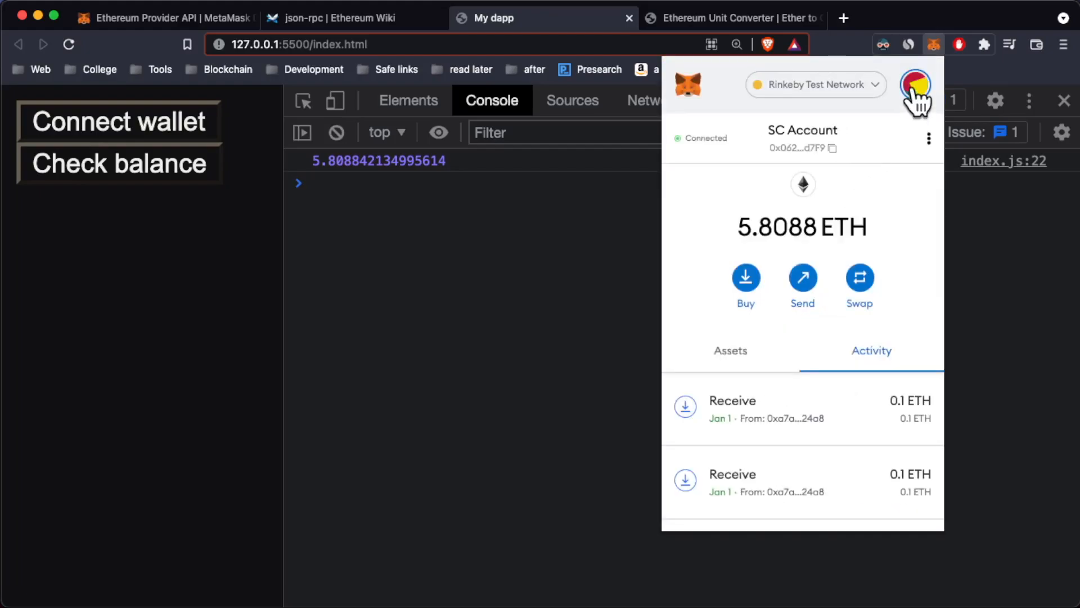
click(915, 85)
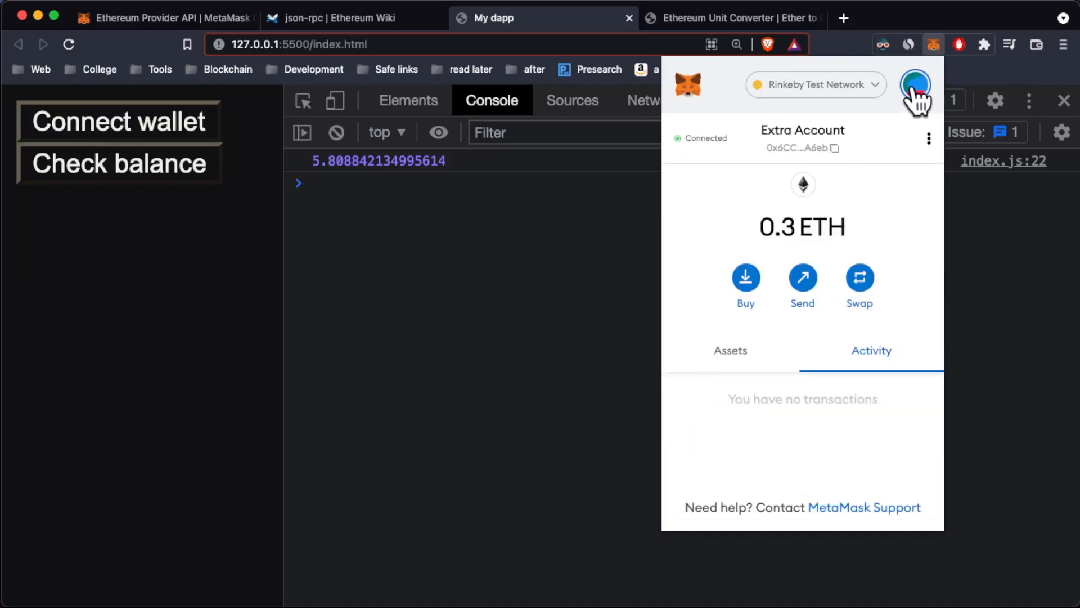
click(915, 83)
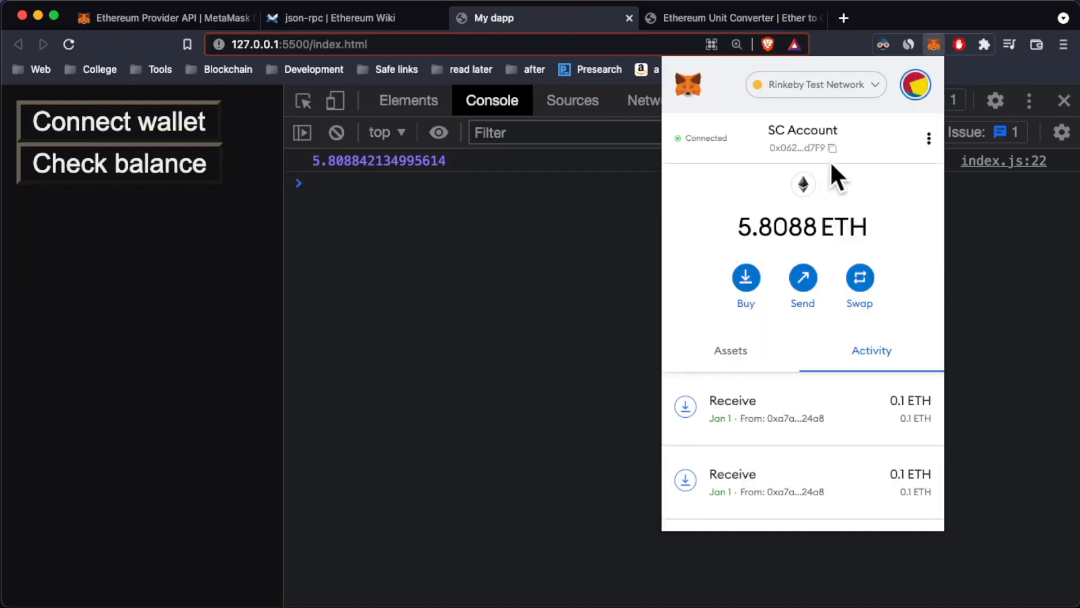
click(477, 276)
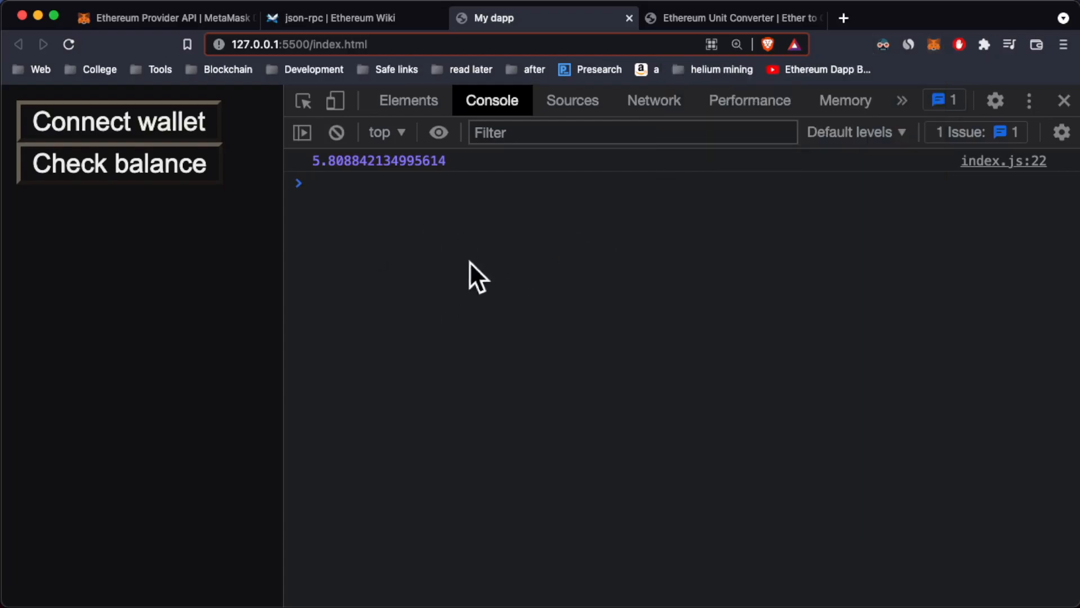
mouse_move(402, 289)
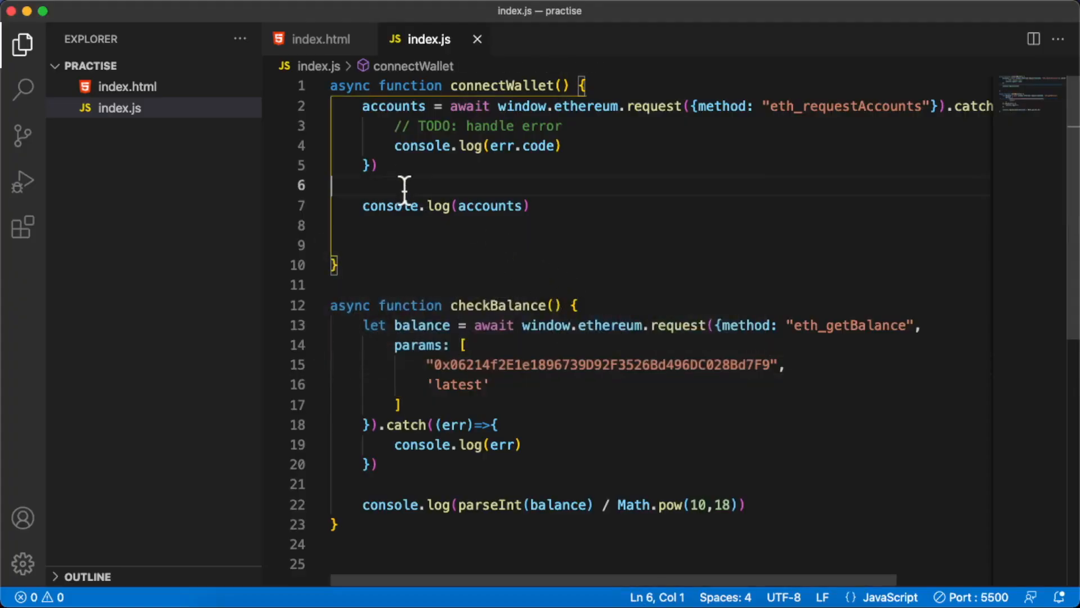
Step: Delete the two blank lines at the end of connectWallet in index.js
key(Backspace)
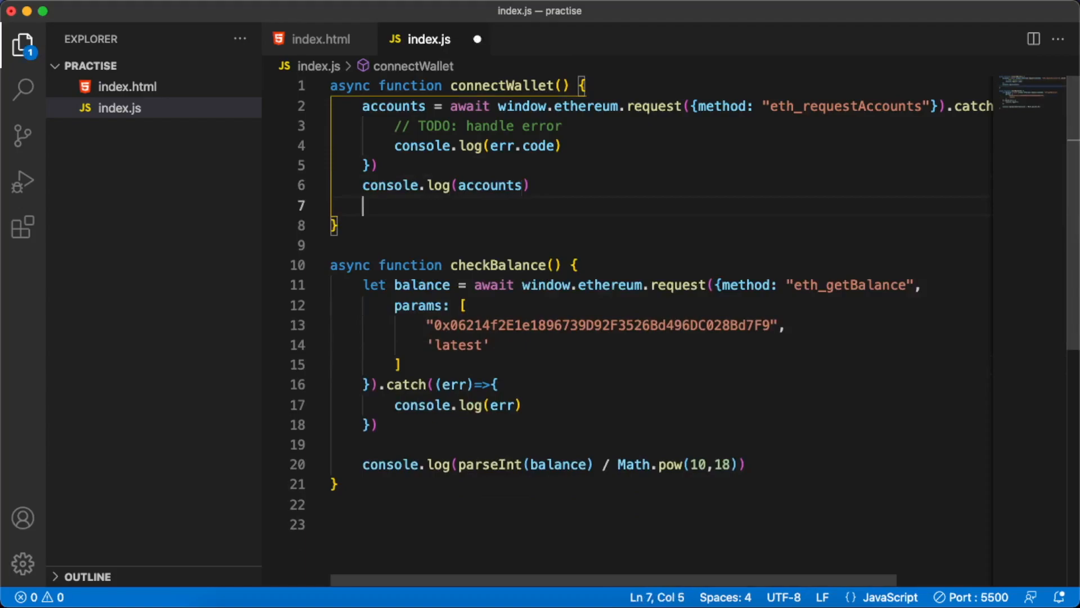
key(Backspace)
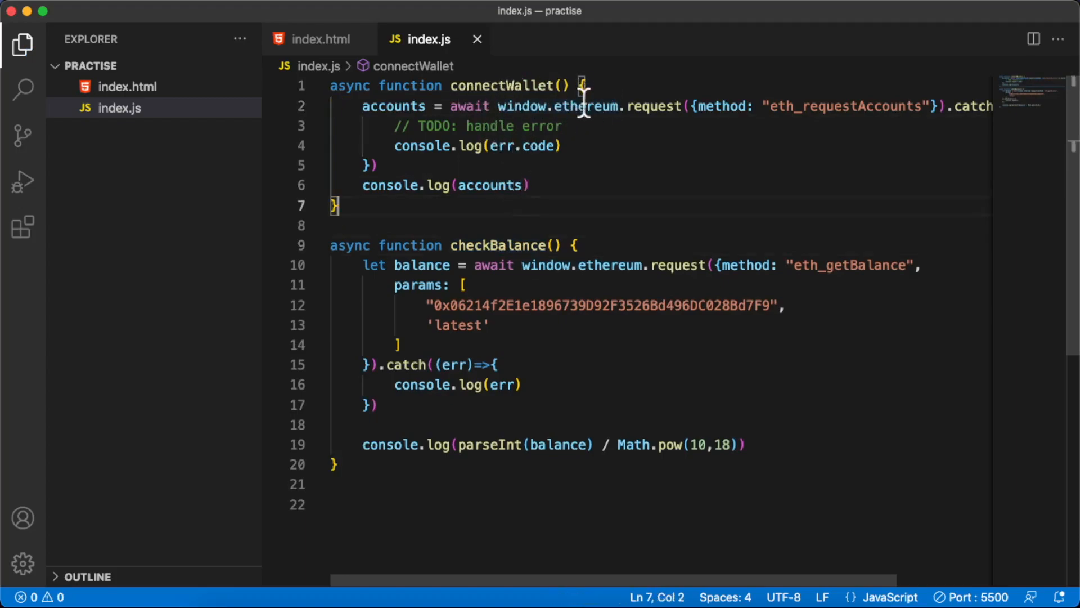
double_click(520, 106)
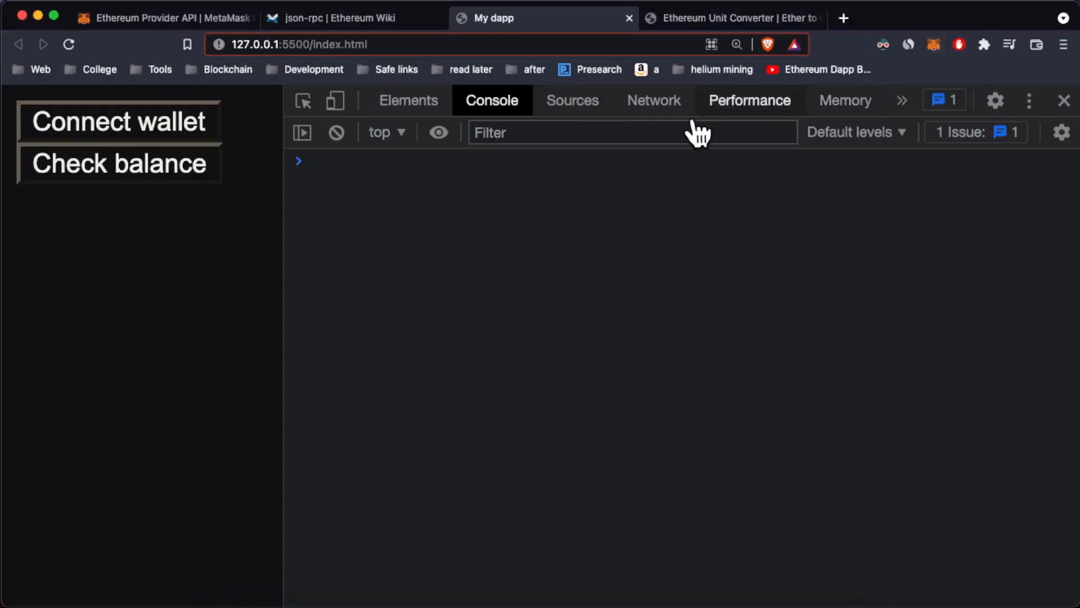
mouse_move(617, 217)
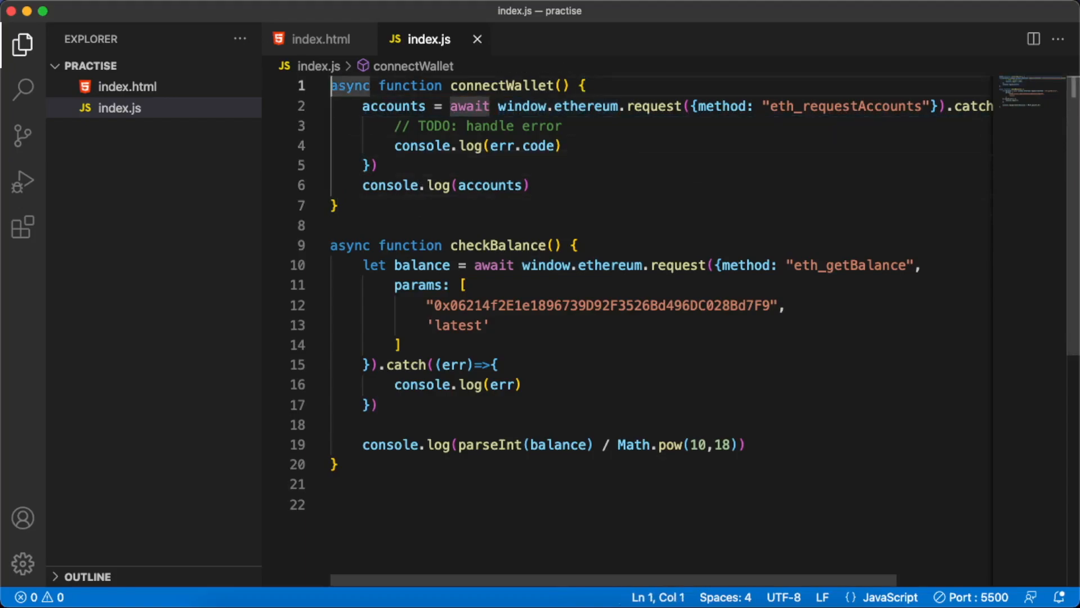
Step: Start a window.onload function in index.js and save the file
text(window.l)
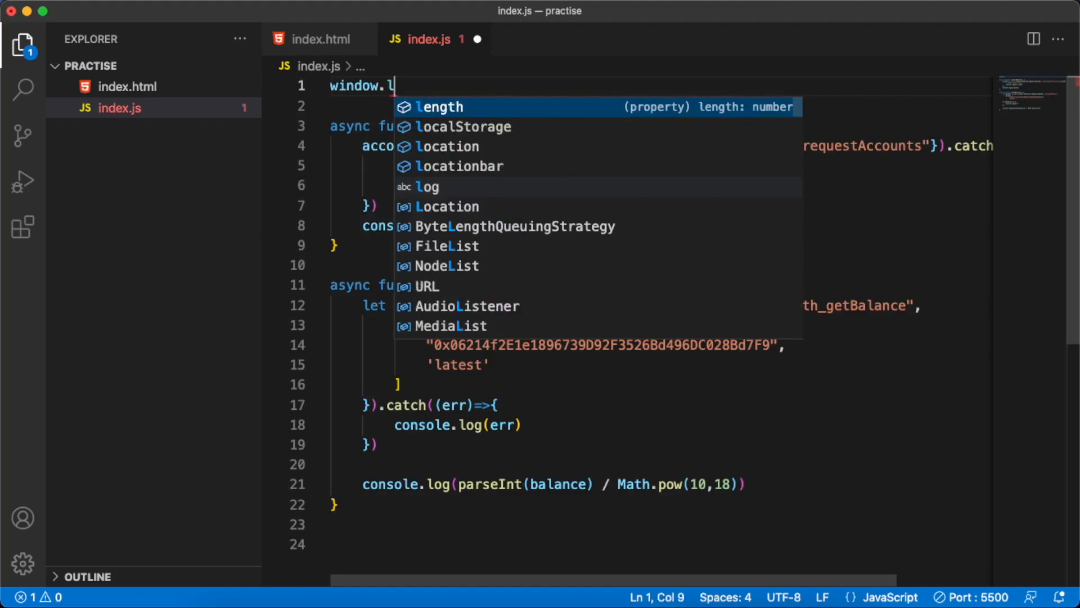
text(onload =)
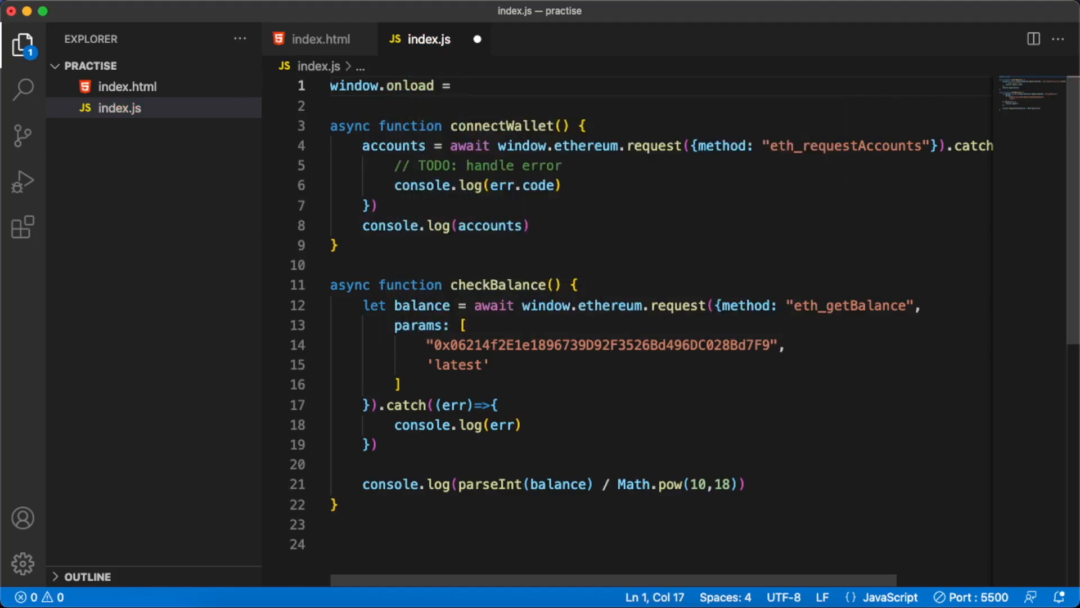
text(function)
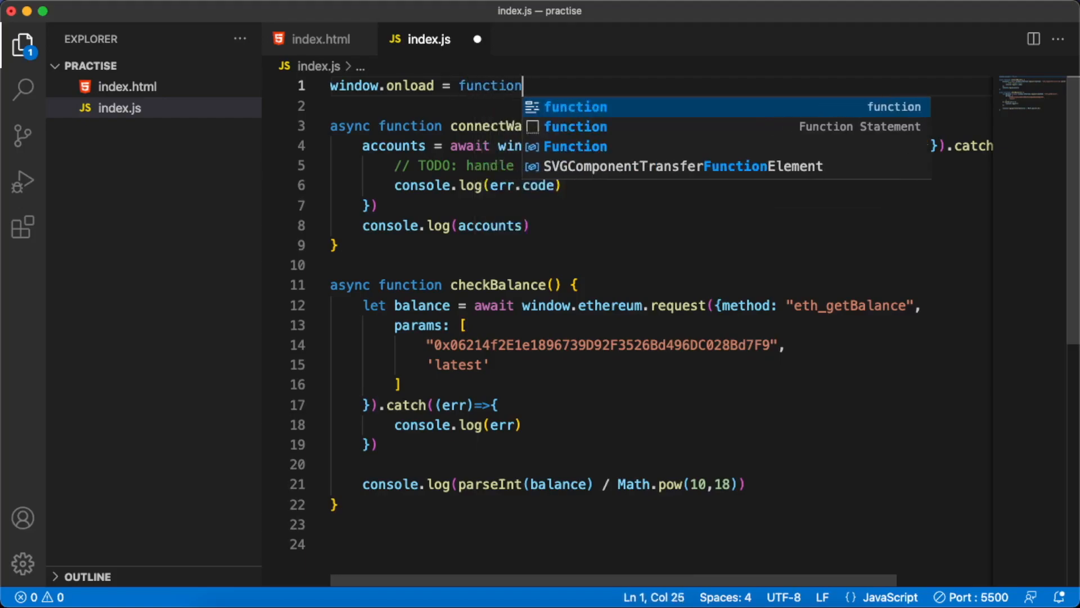
text(())
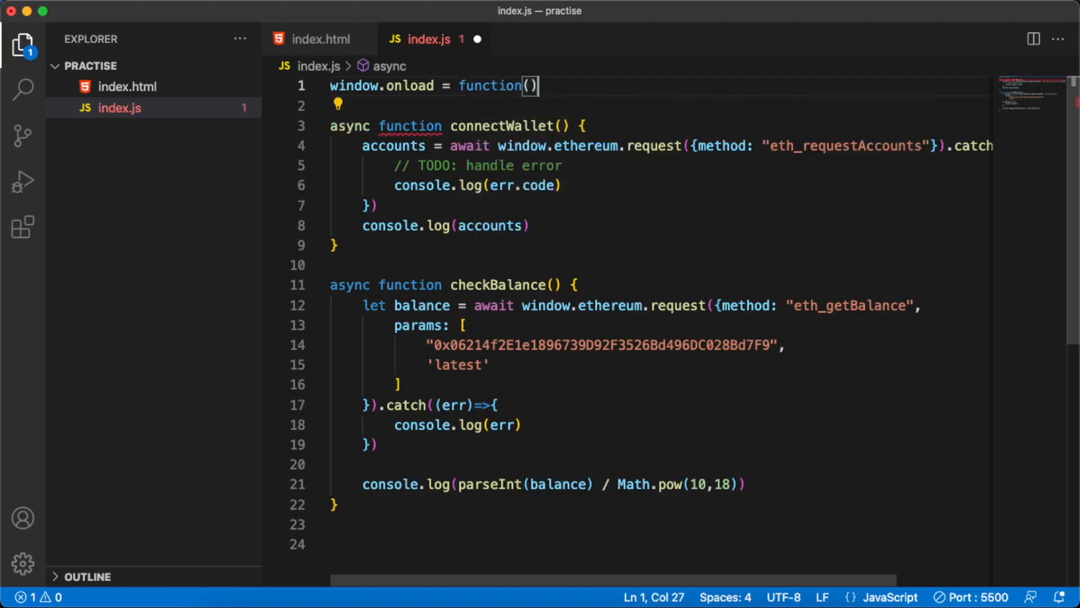
text({)
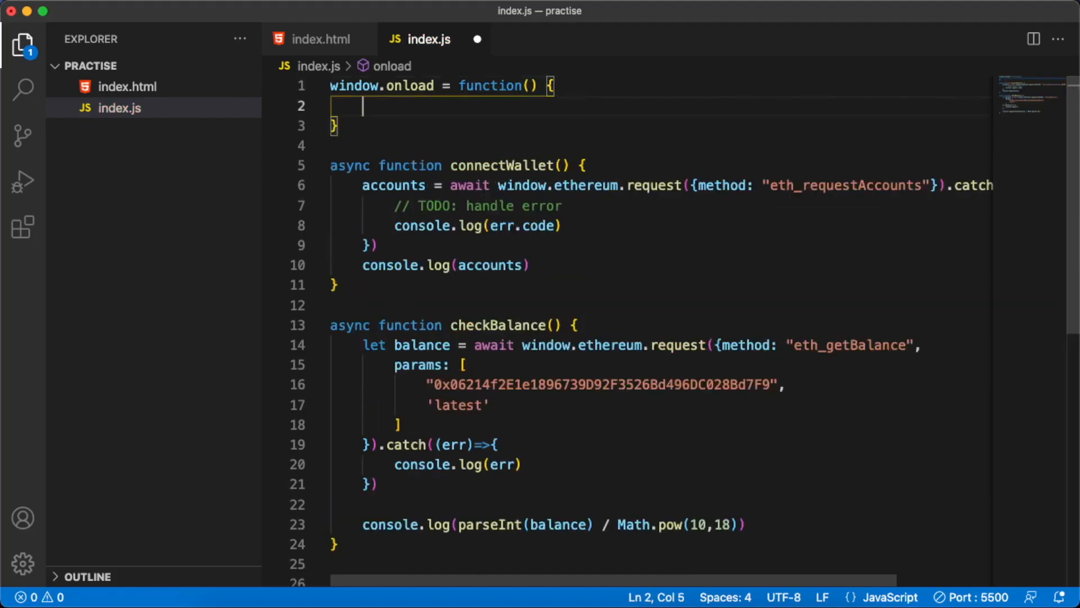
key(cmd+s)
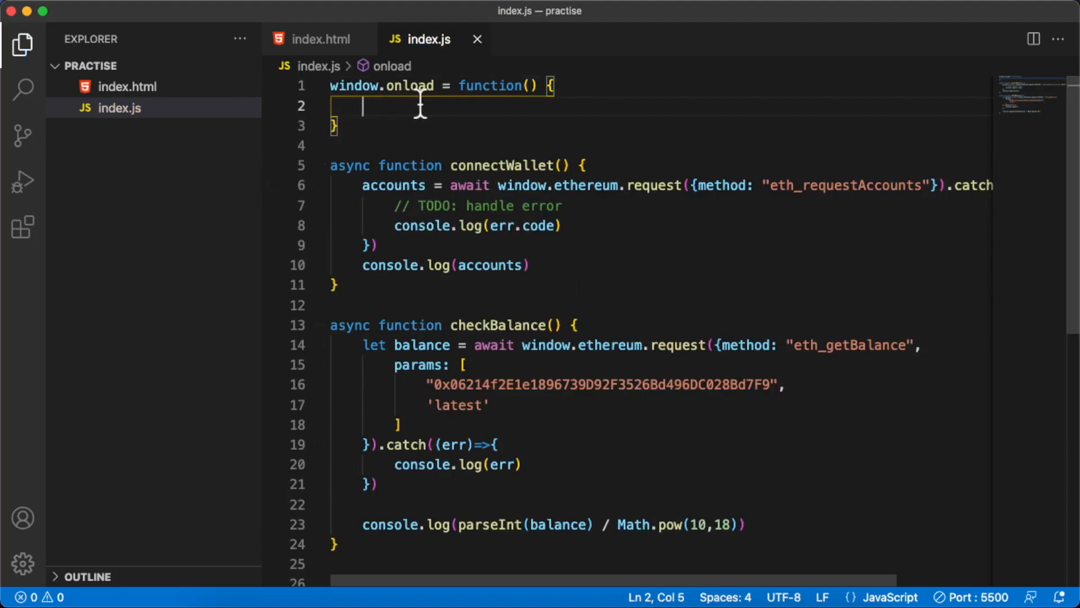
Step: Inside onload, add the check if (window.ethereum !== "undefined")
text(if)
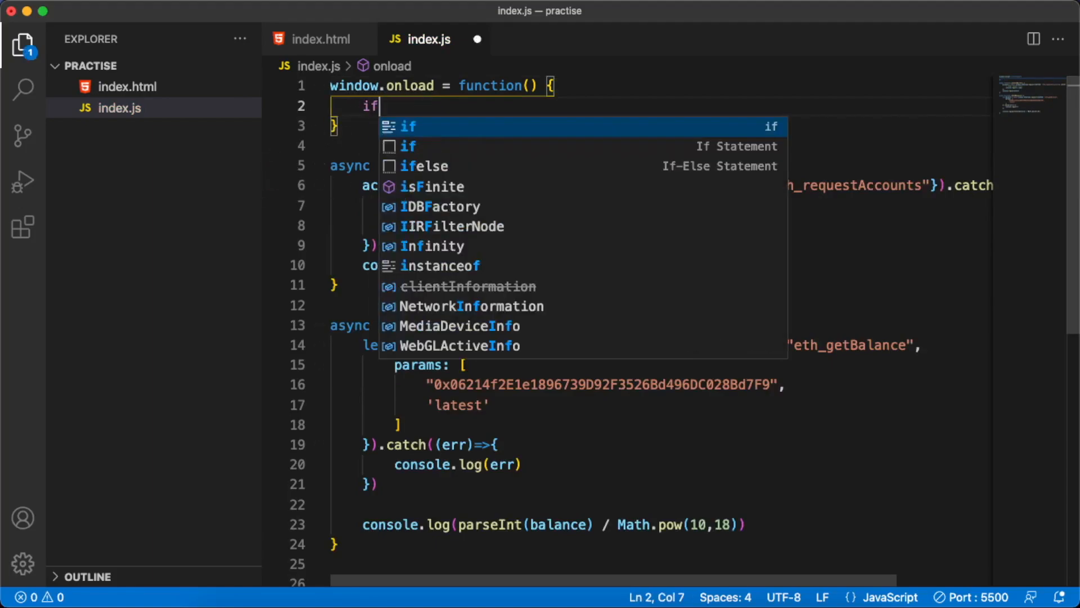
text((window))
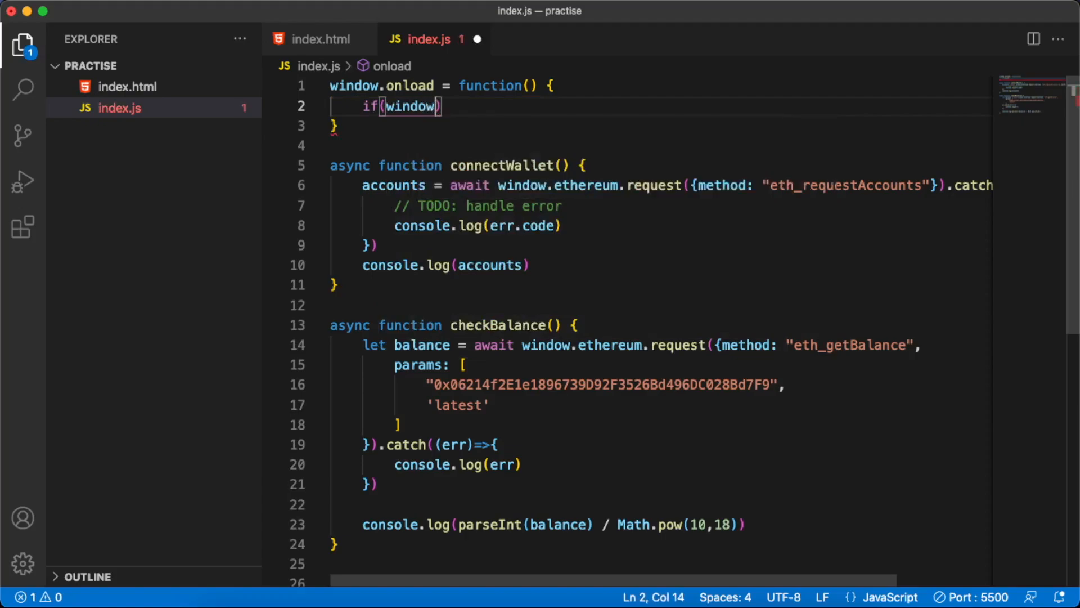
text(.ethereum)
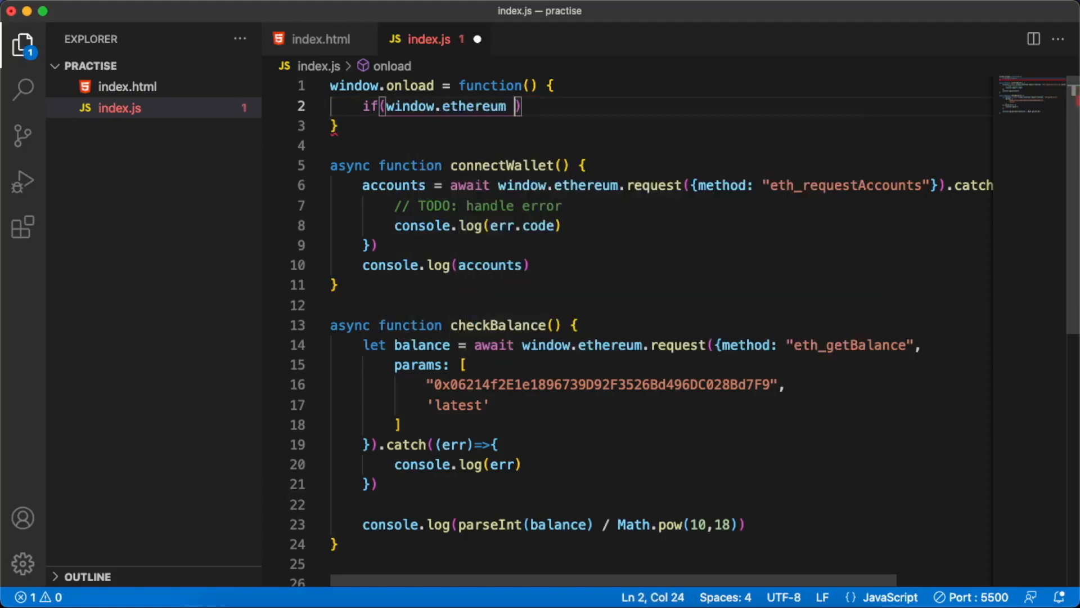
key(Backspace)
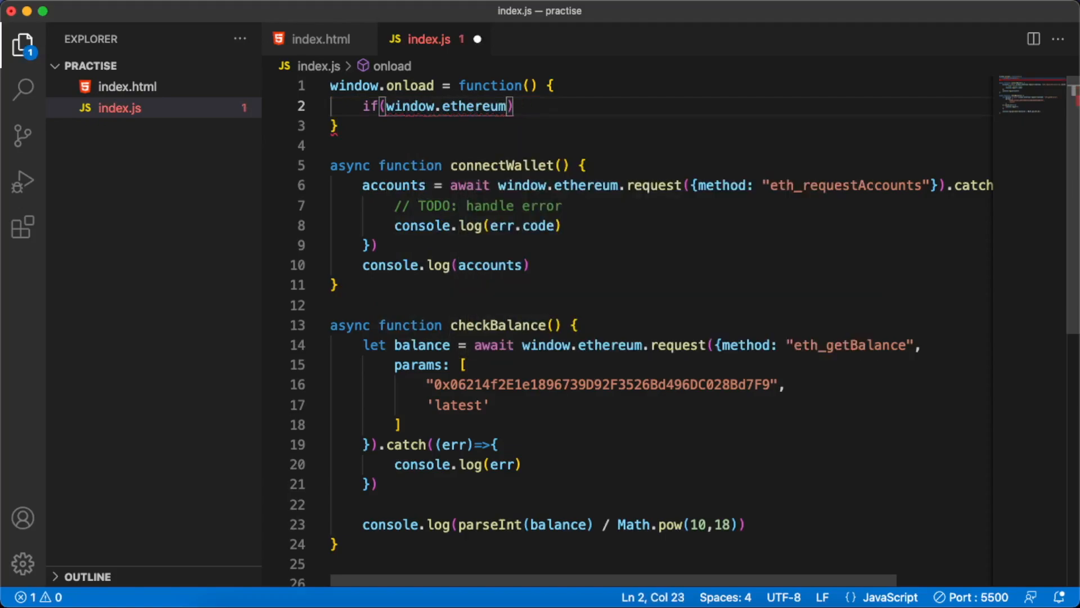
text(!==)
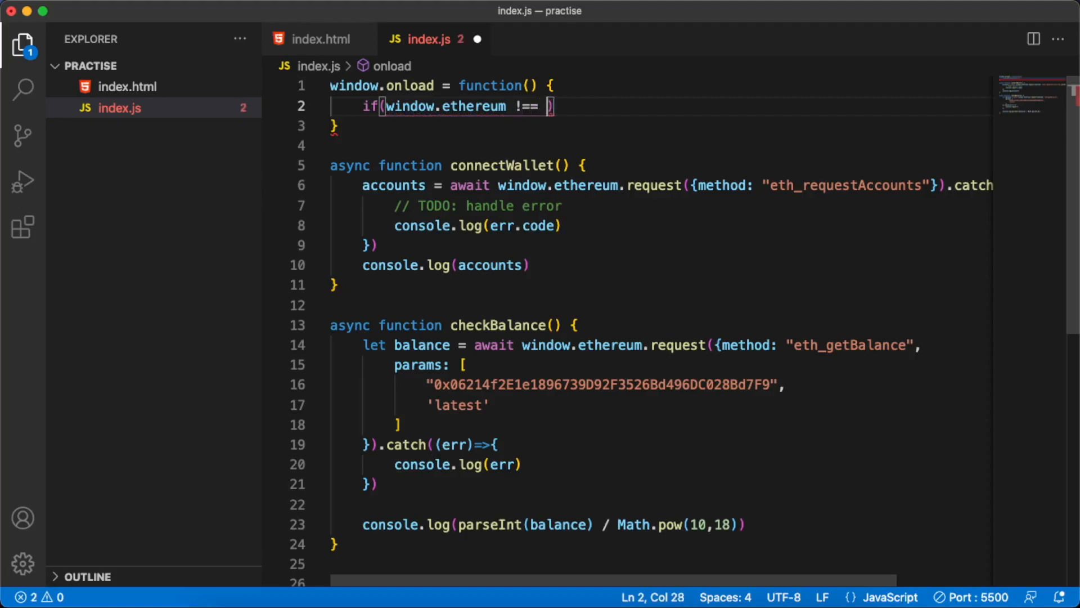
text("un")
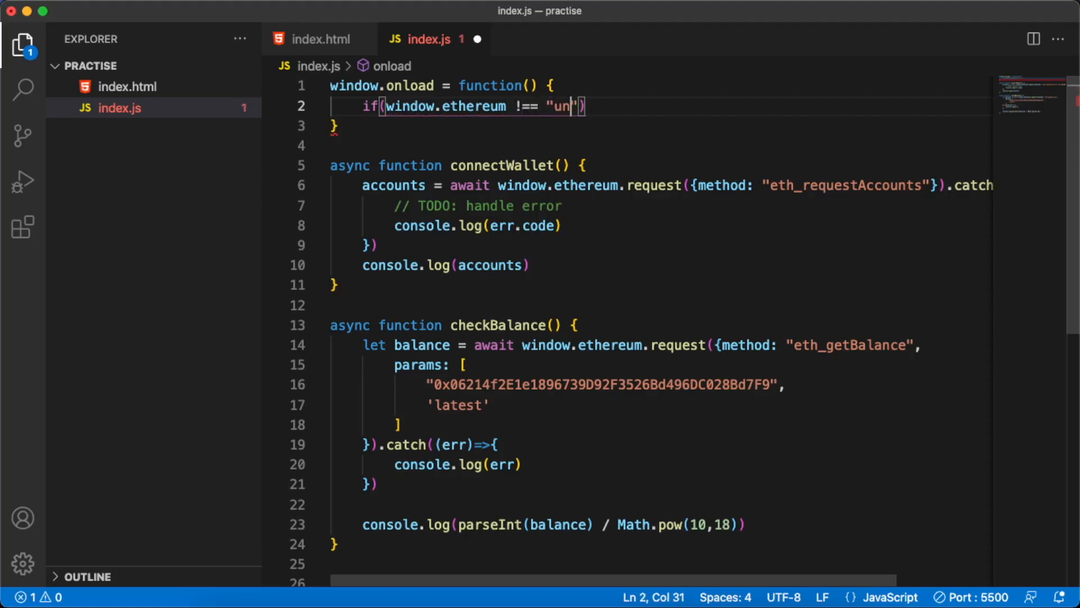
text(defined)
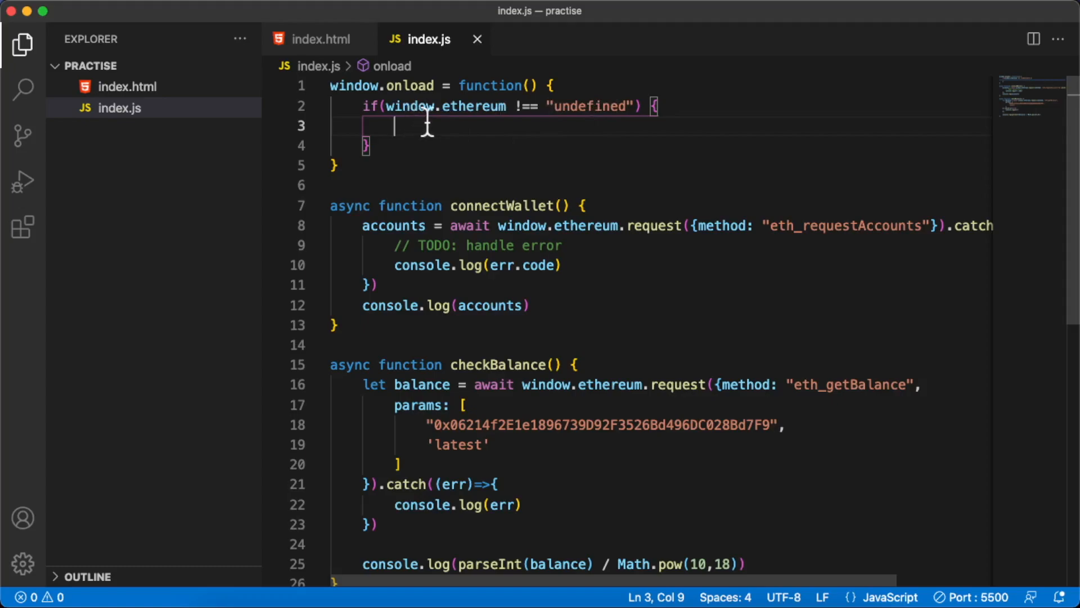
mouse_move(462, 135)
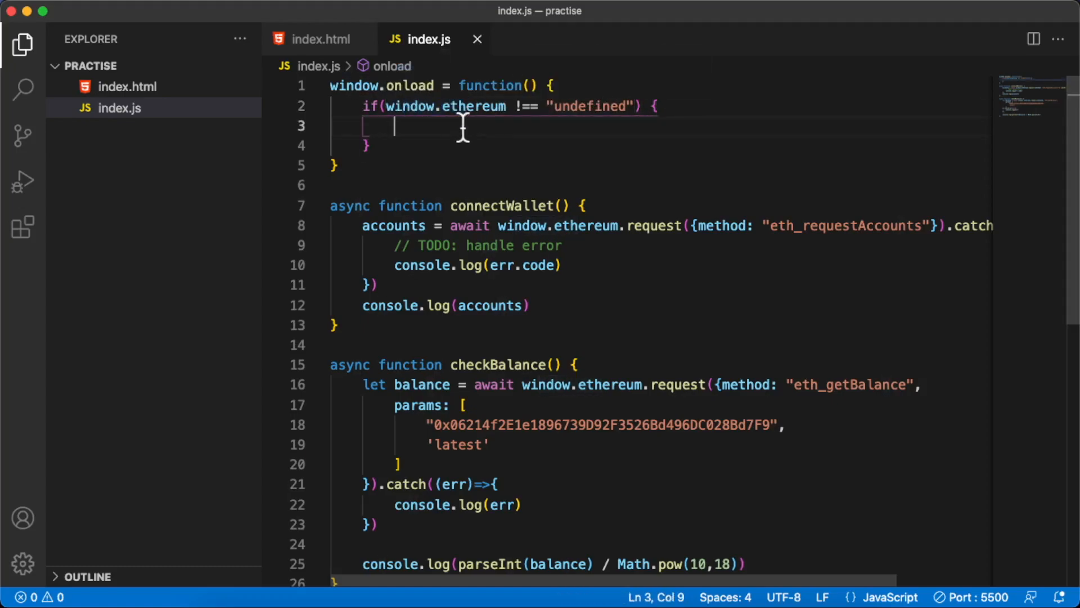
mouse_move(427, 135)
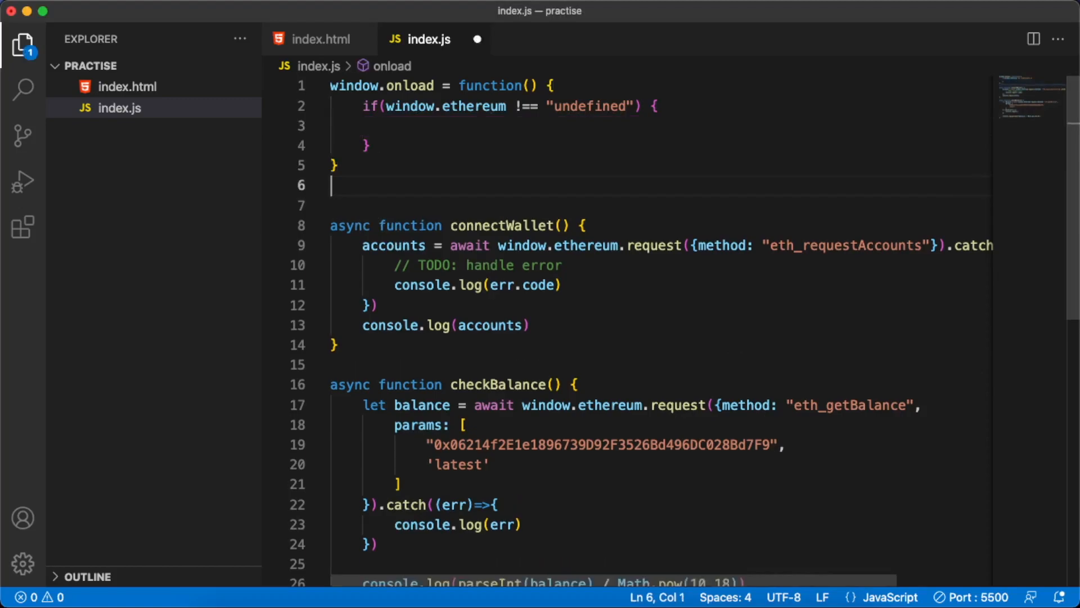
Step: Declare const handleAccountsChanged = (accounts) => {} below onload
text(c)
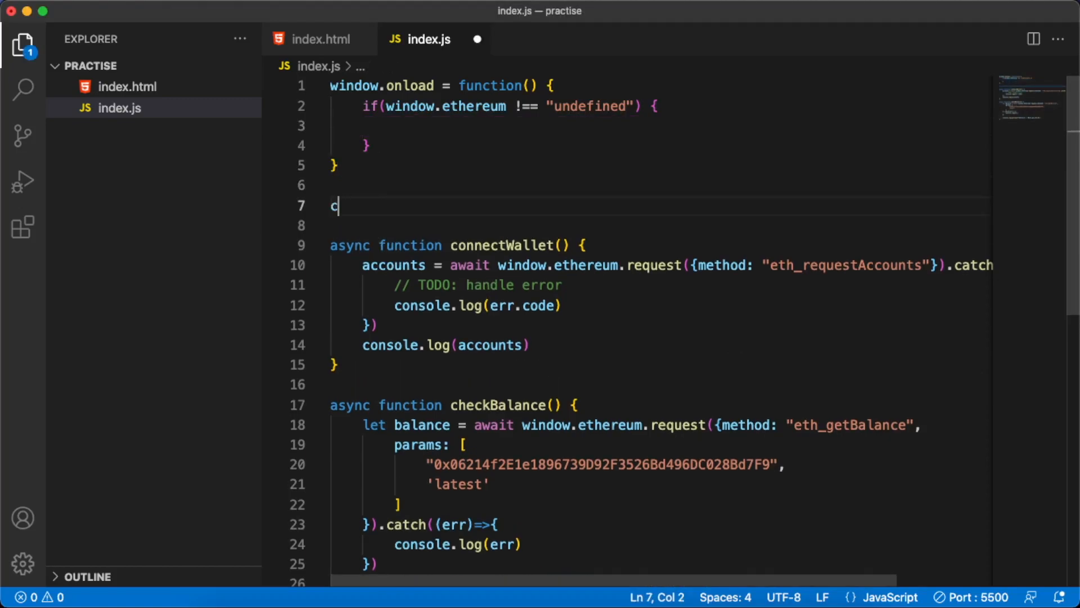
text(onst)
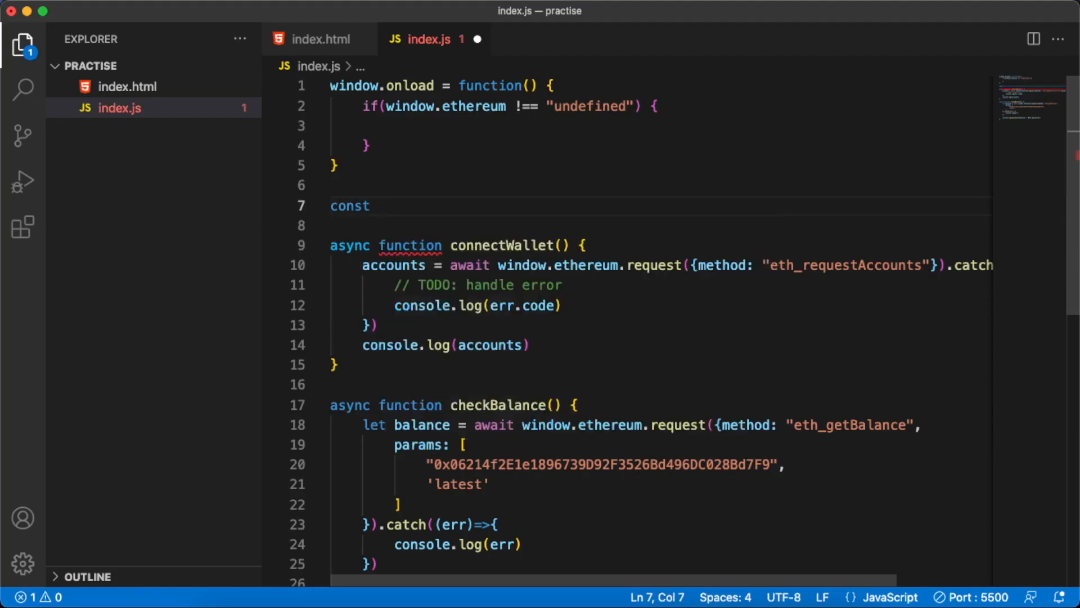
text(handle)
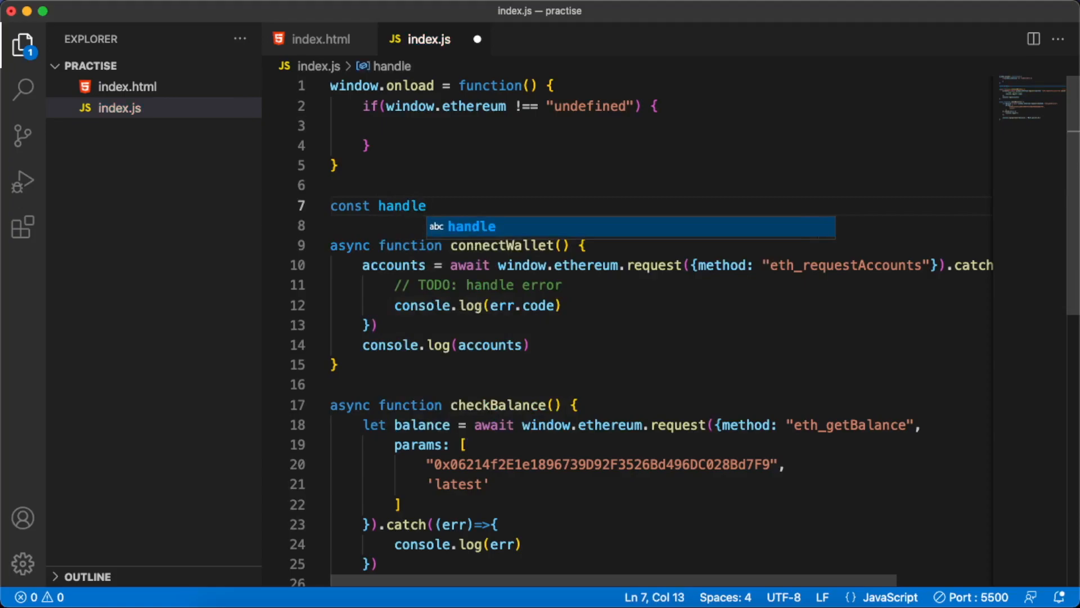
text(Acc)
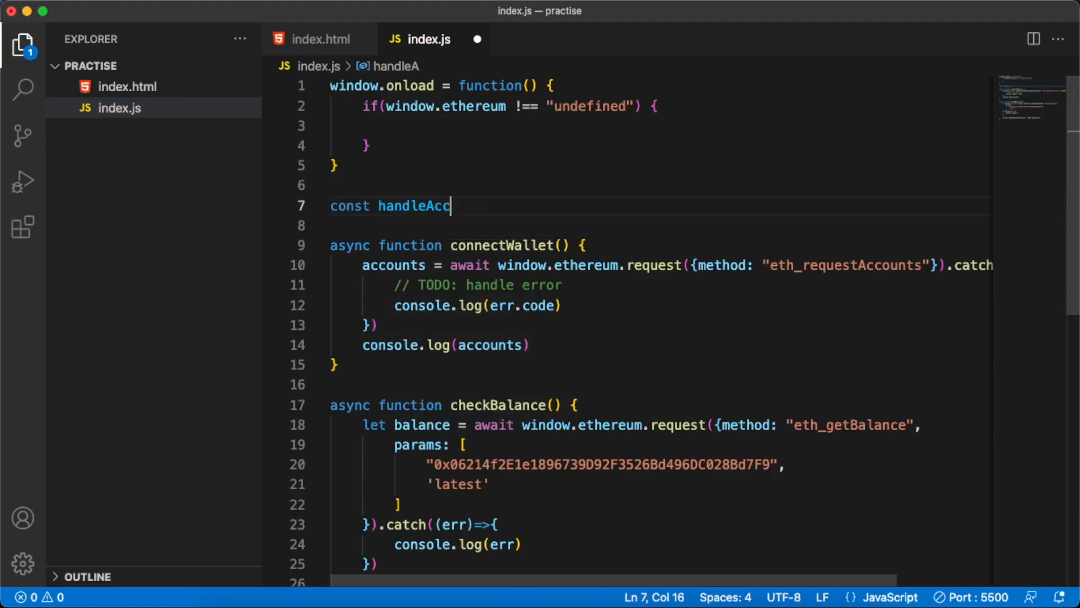
text(ountsChange)
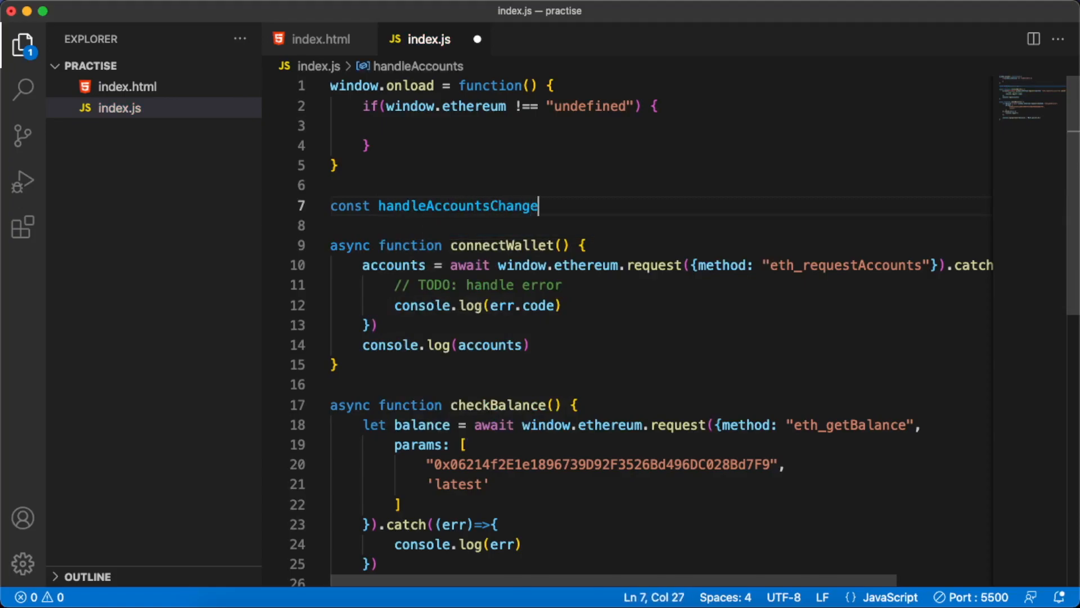
text(d =)
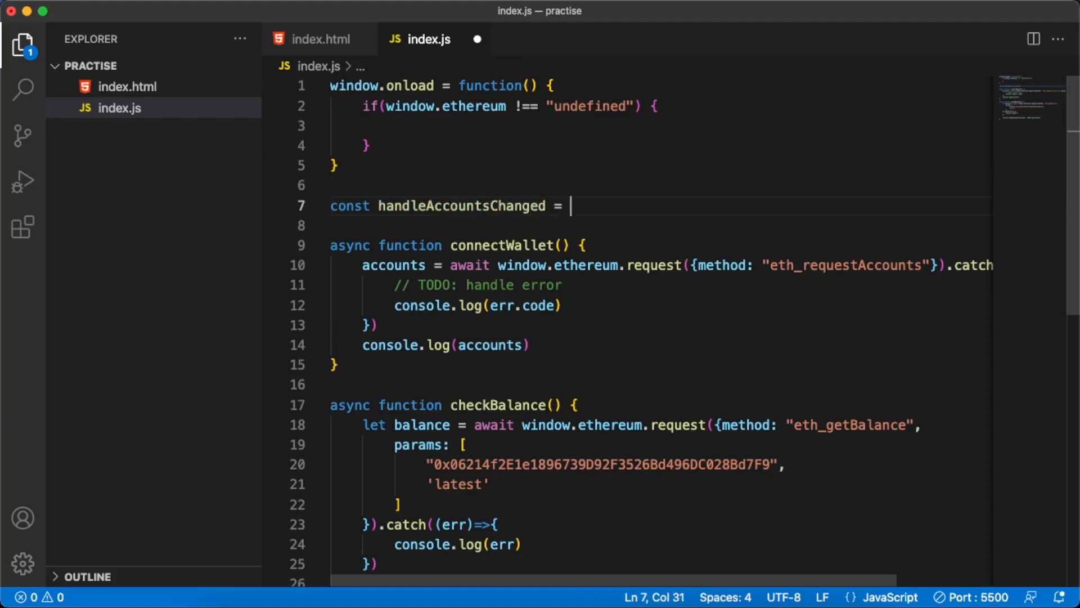
text(() =>)
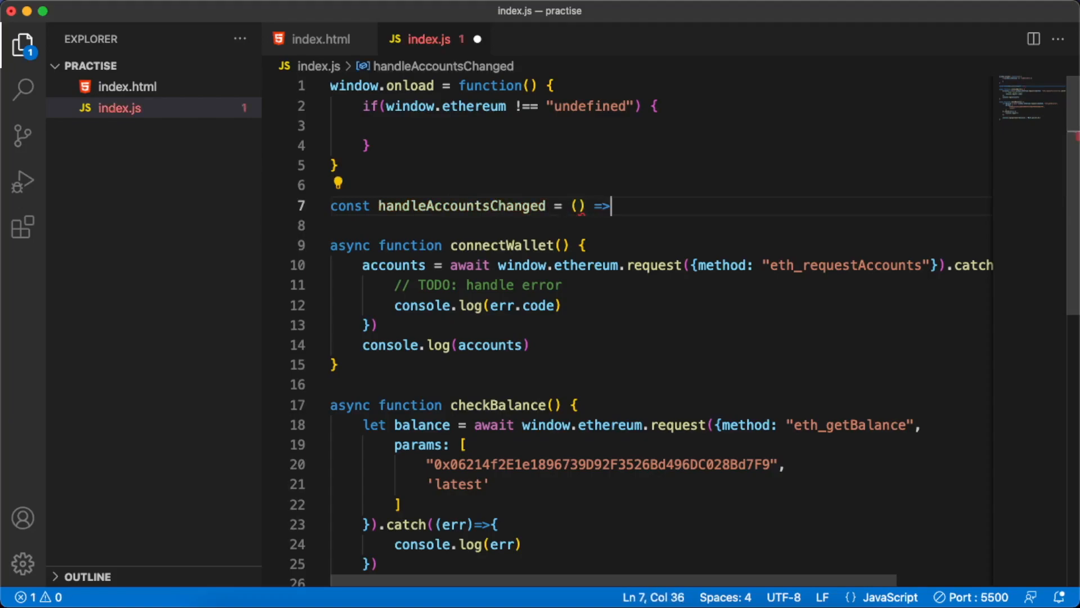
text({})
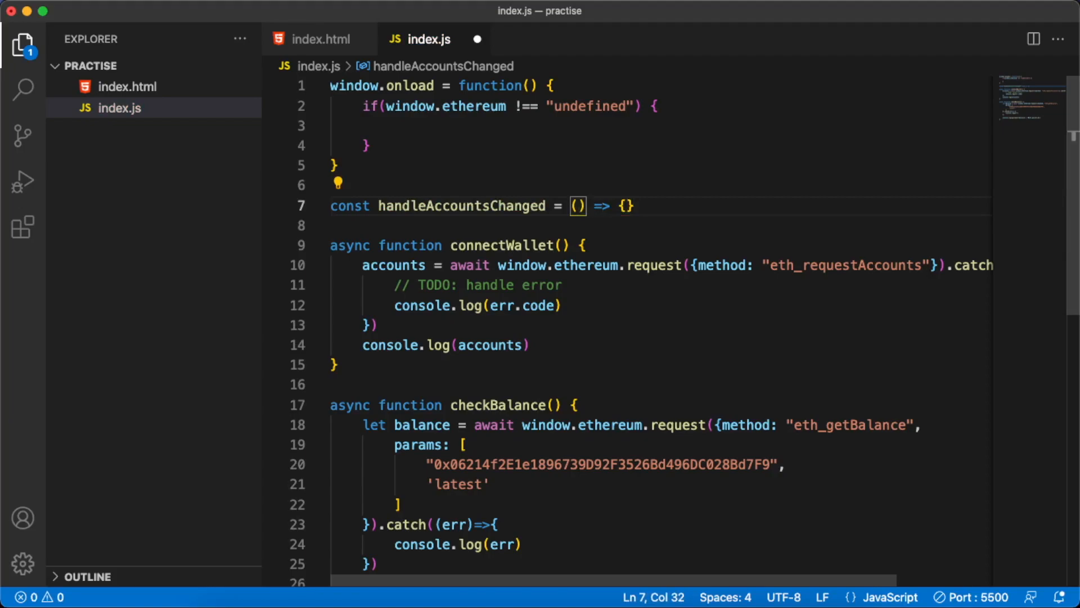
text(acc)
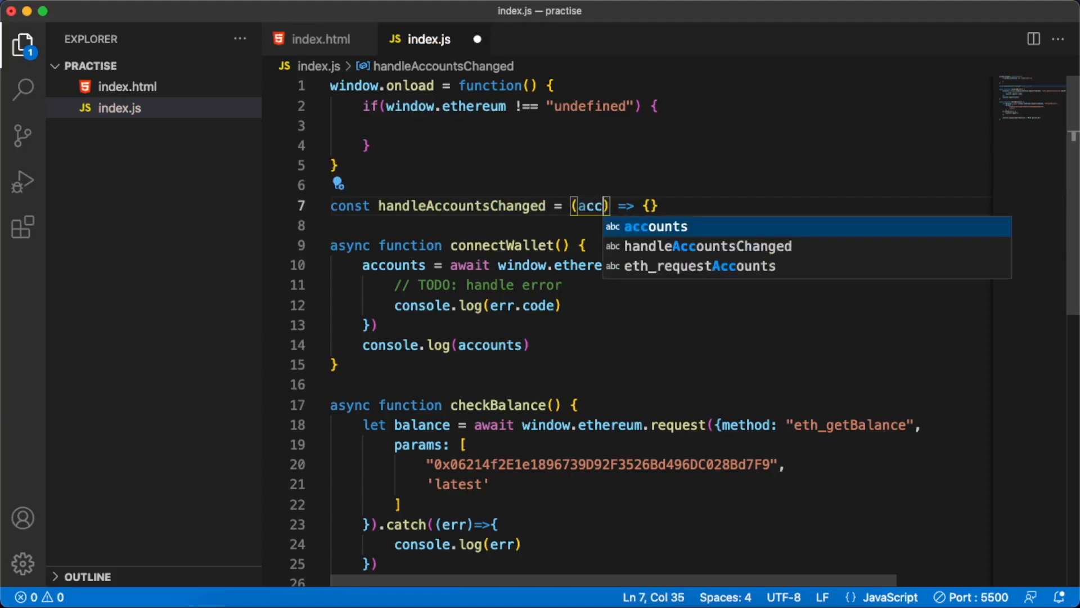
text(count)
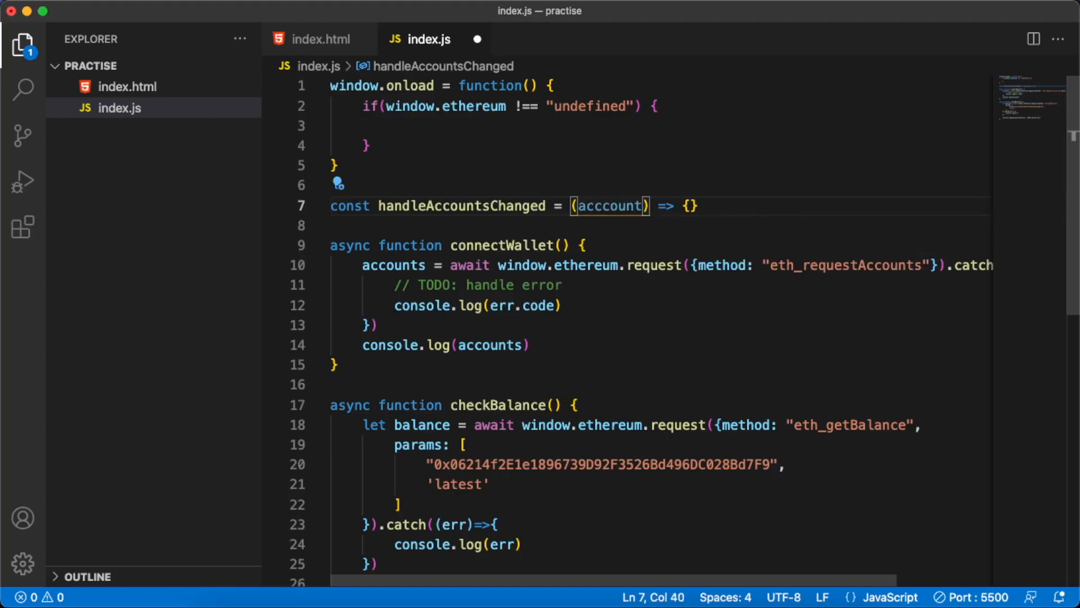
text(s)
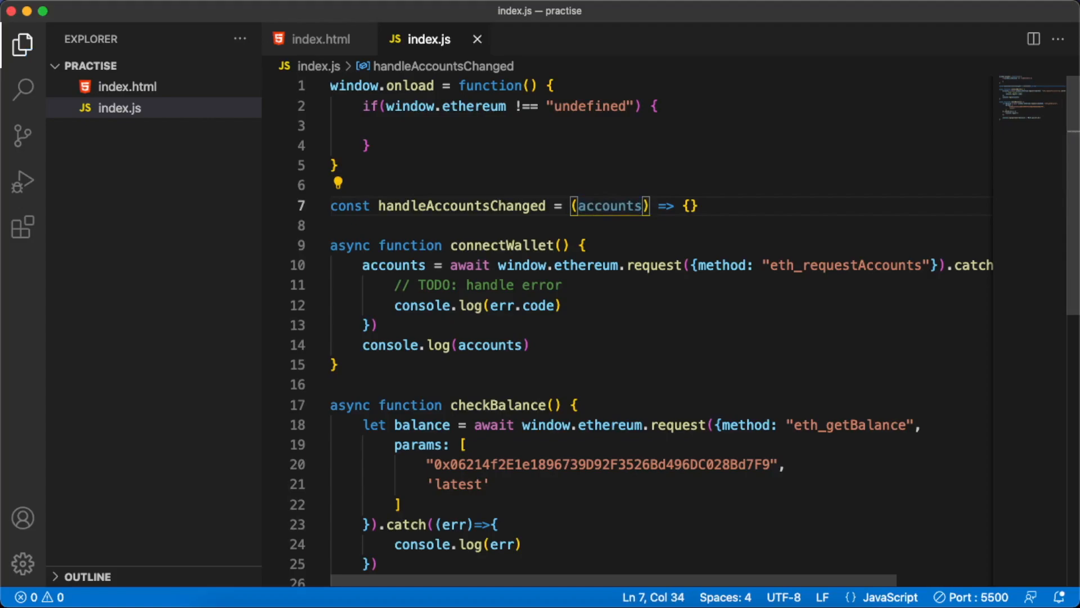
Step: Save, then add console.log("accounts changed") inside the handler's body
double_click(609, 206)
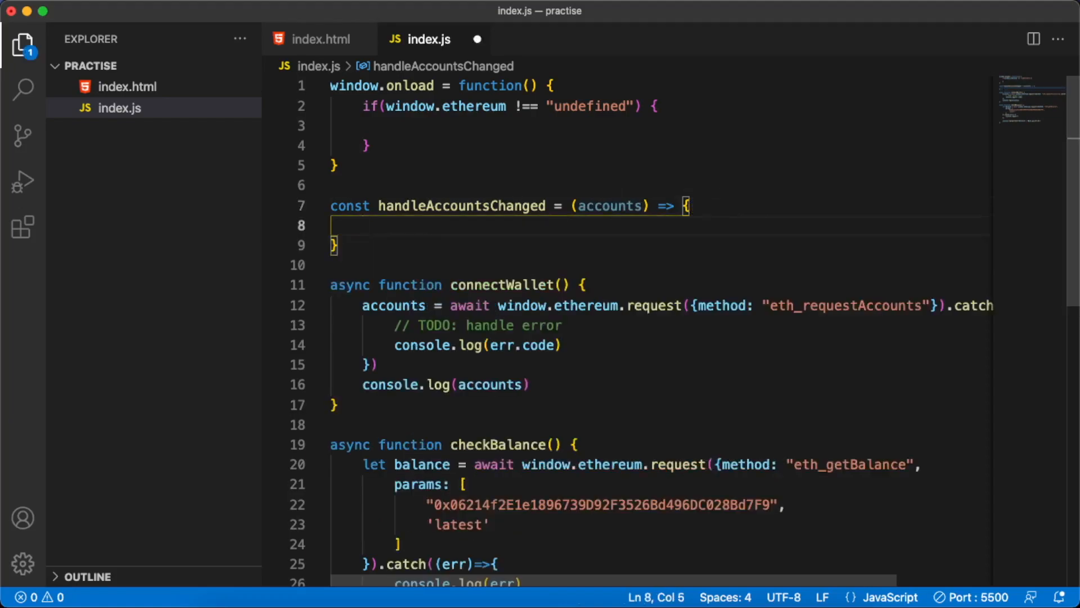
key(cmd+s)
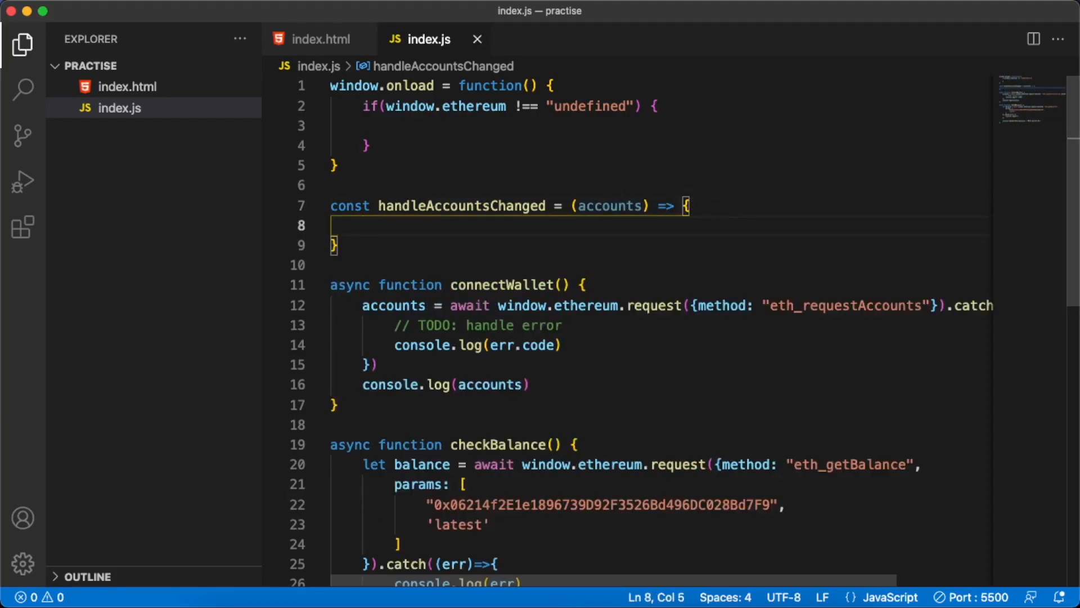
text(console.l)
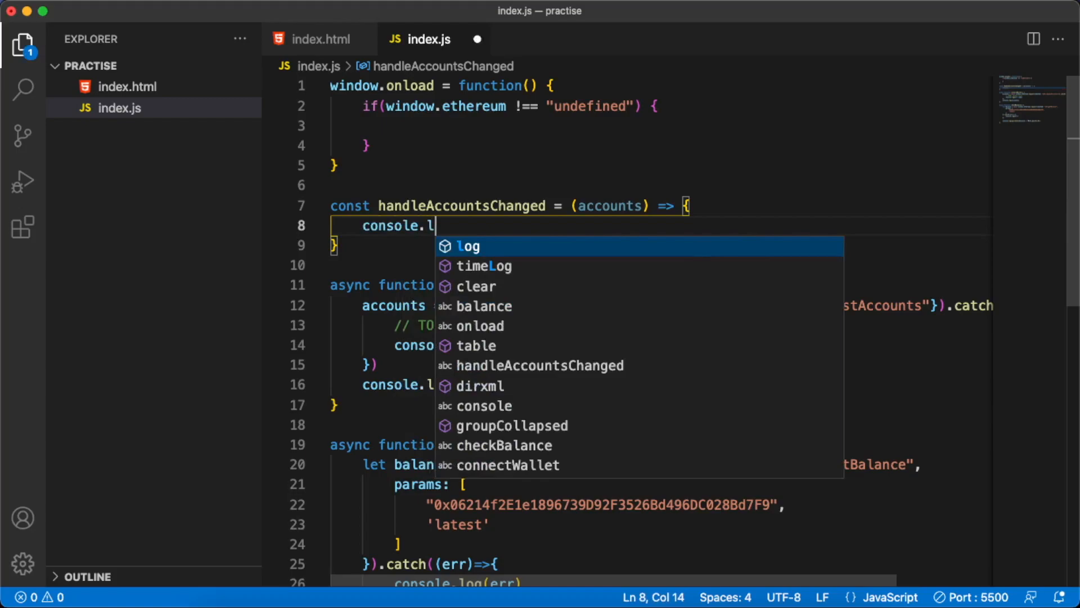
text(log("a")
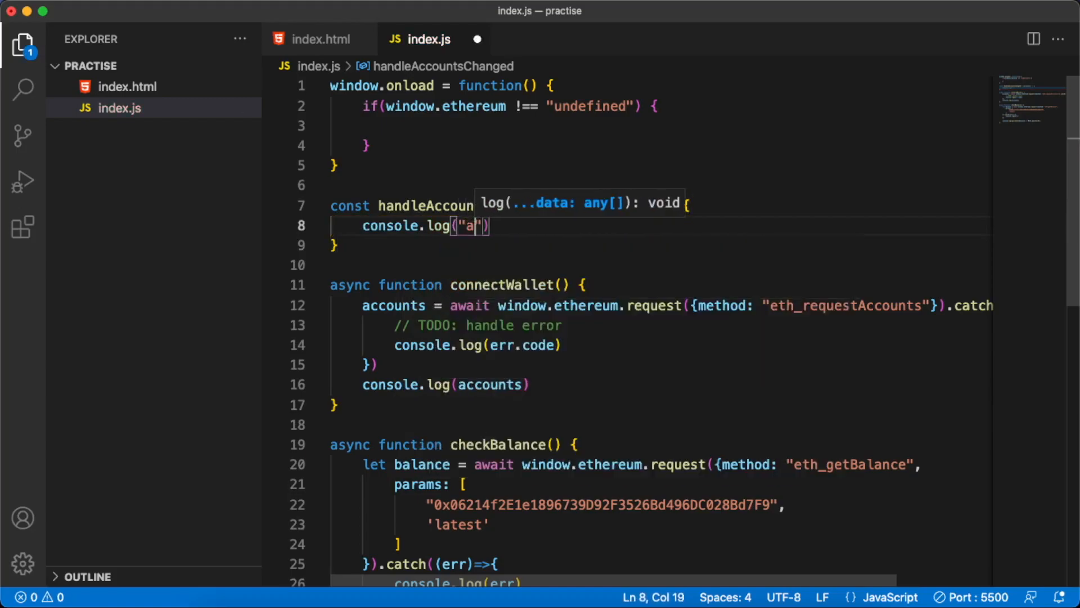
text(ccounts changed)
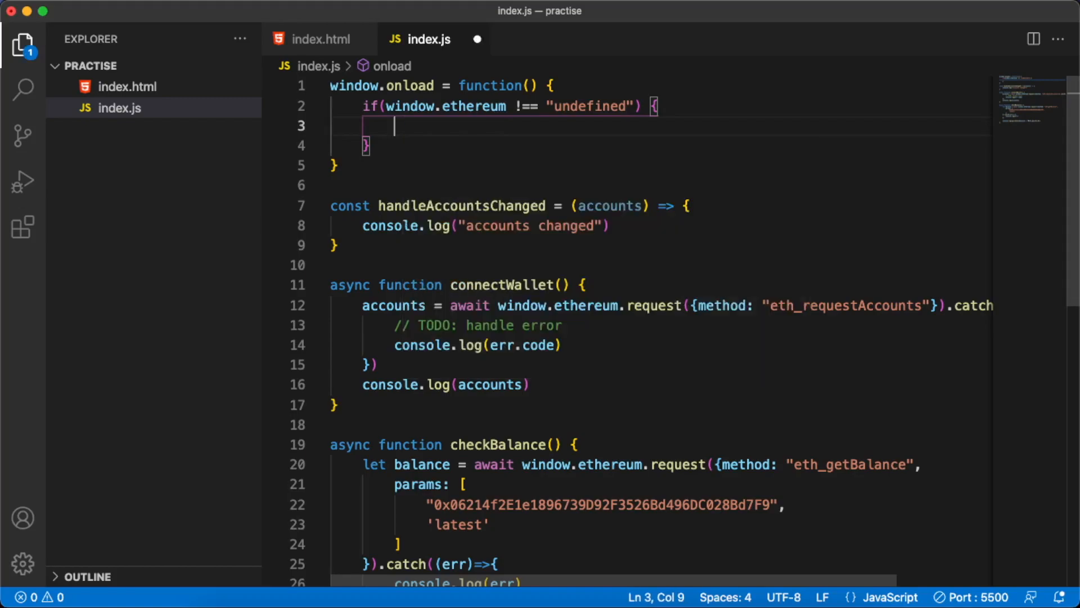
Step: Add ethereum.on("accountsChanged", handleAccountsChanged) inside window.onload
text(this)
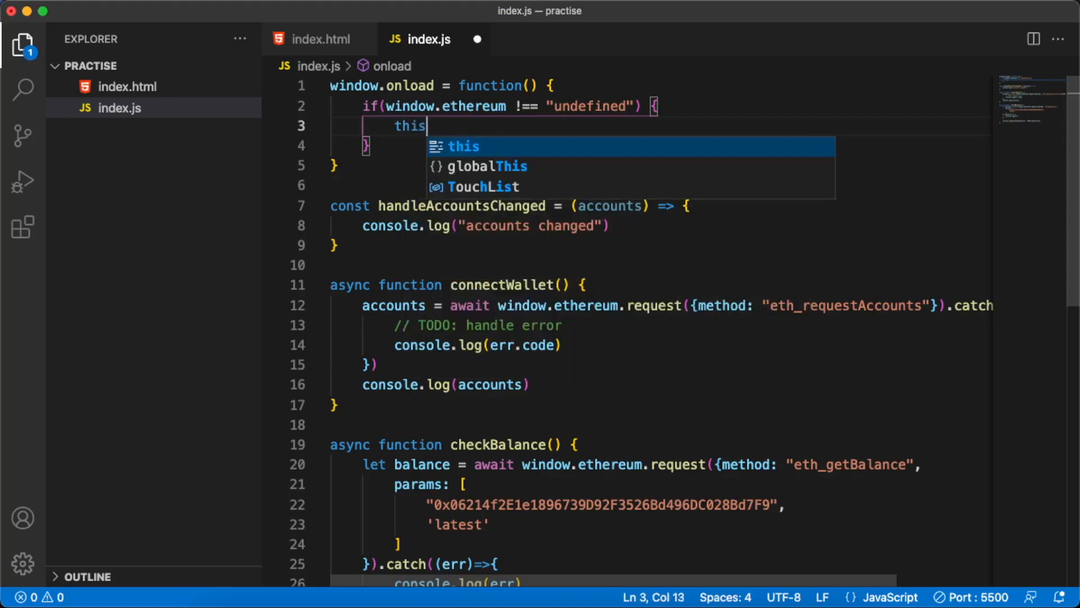
text(.ethereum)
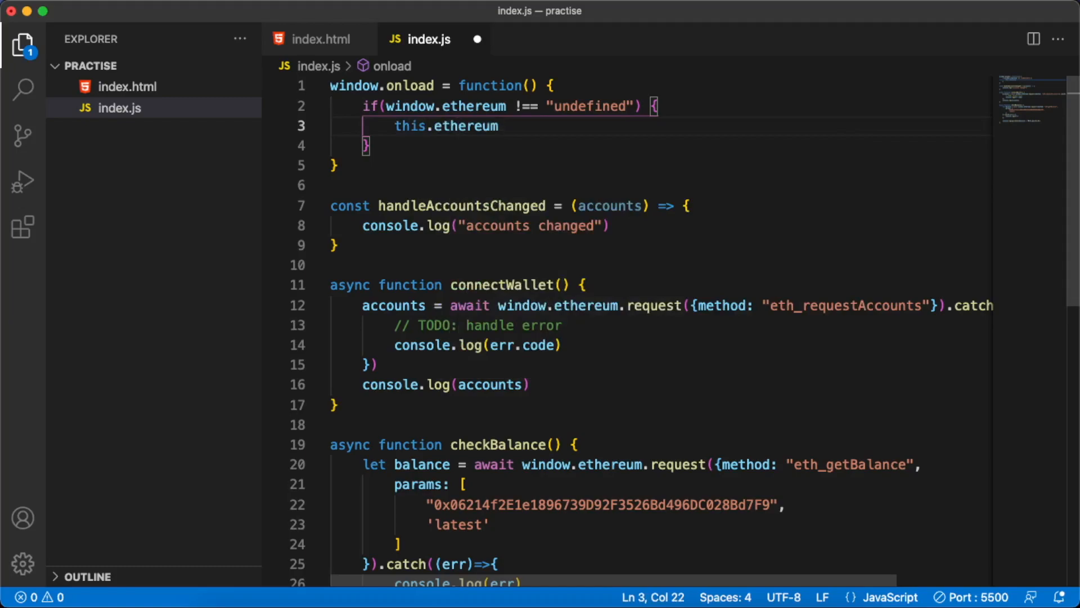
text(.re)
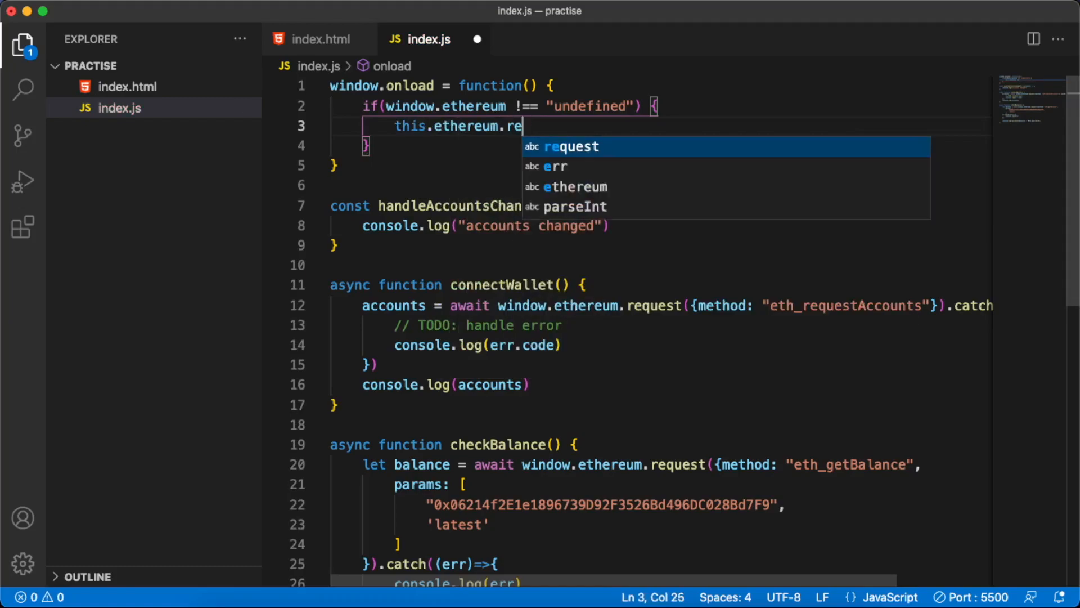
text(on)
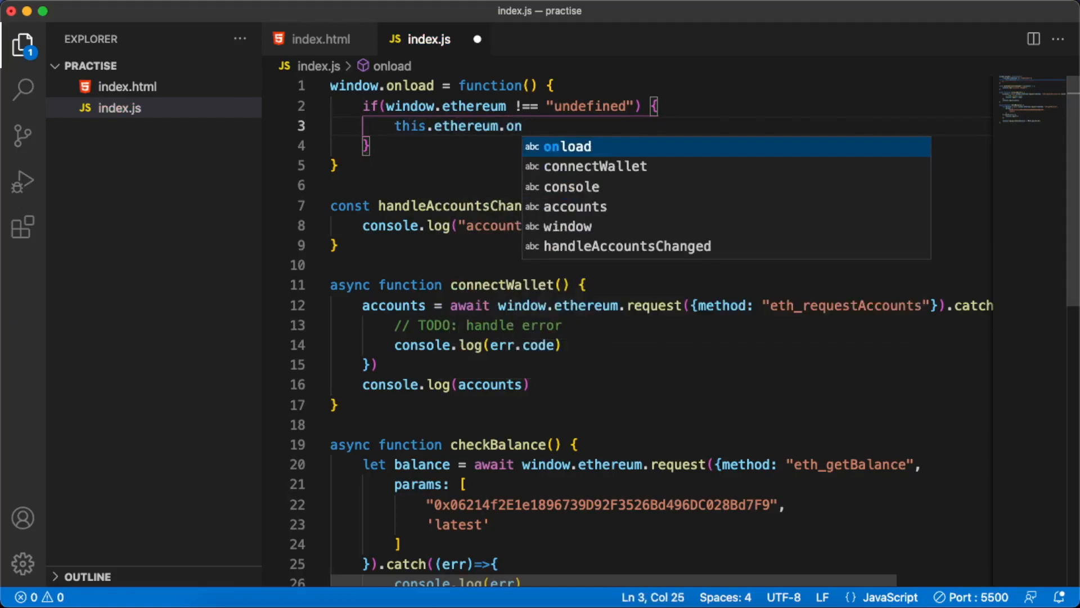
text((""))
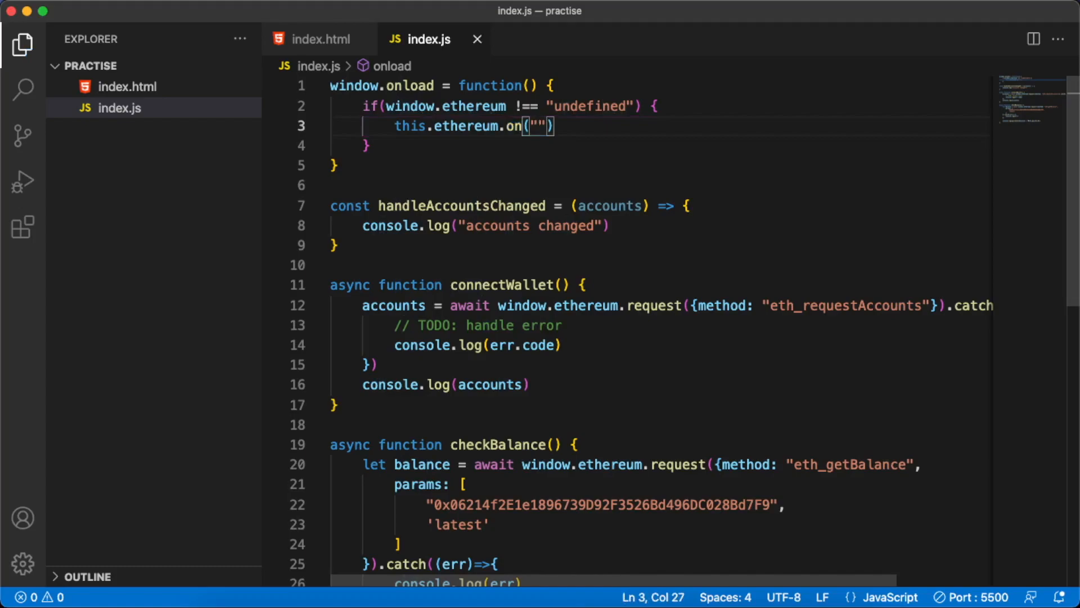
text(account)
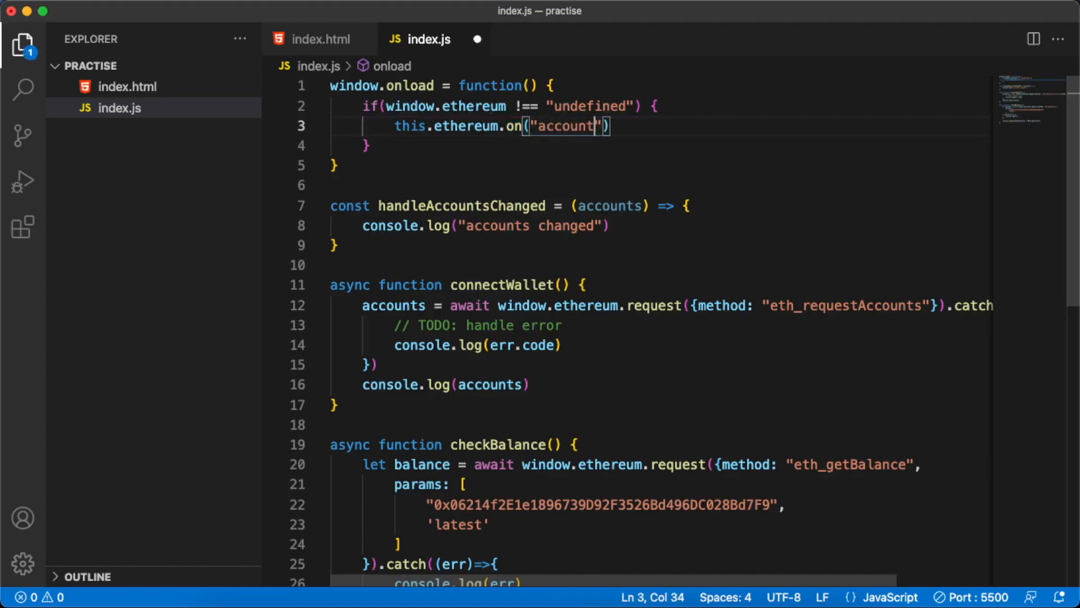
text(s)
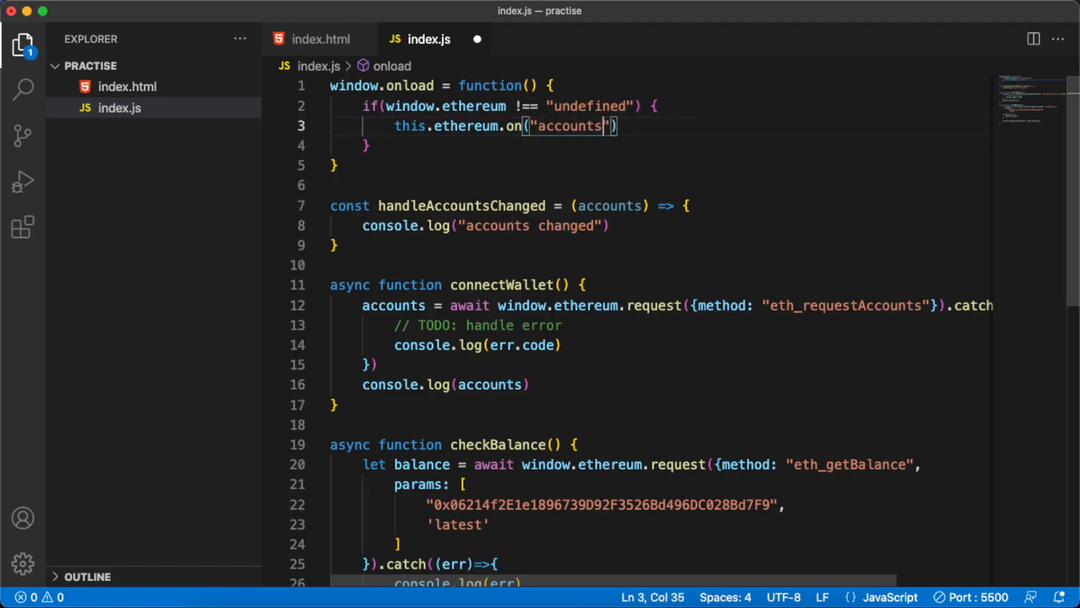
text(Changed)
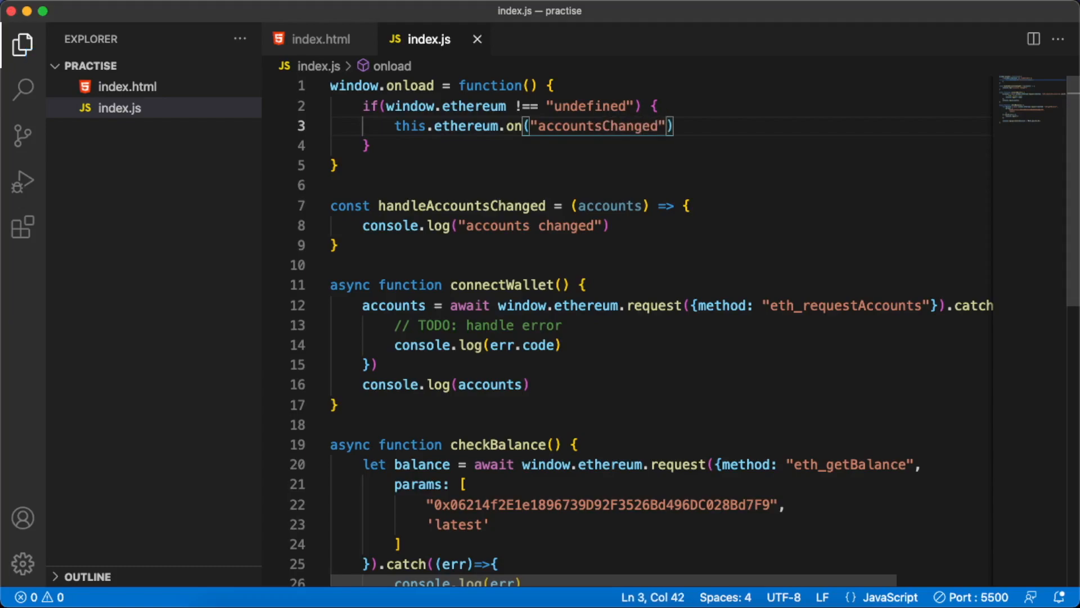
text(, ha)
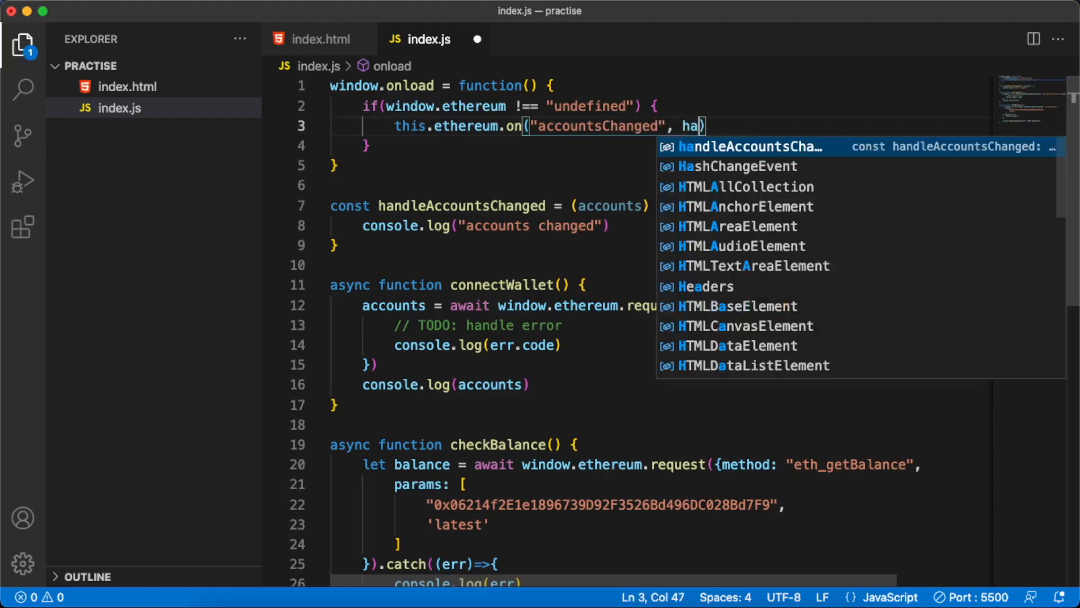
key(Tab)
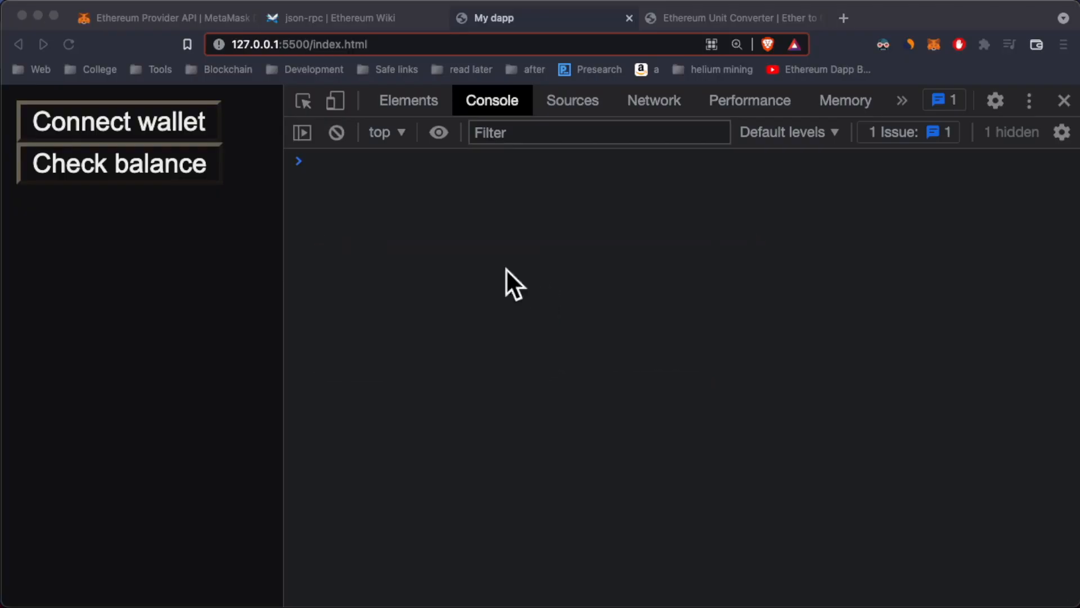
mouse_move(434, 268)
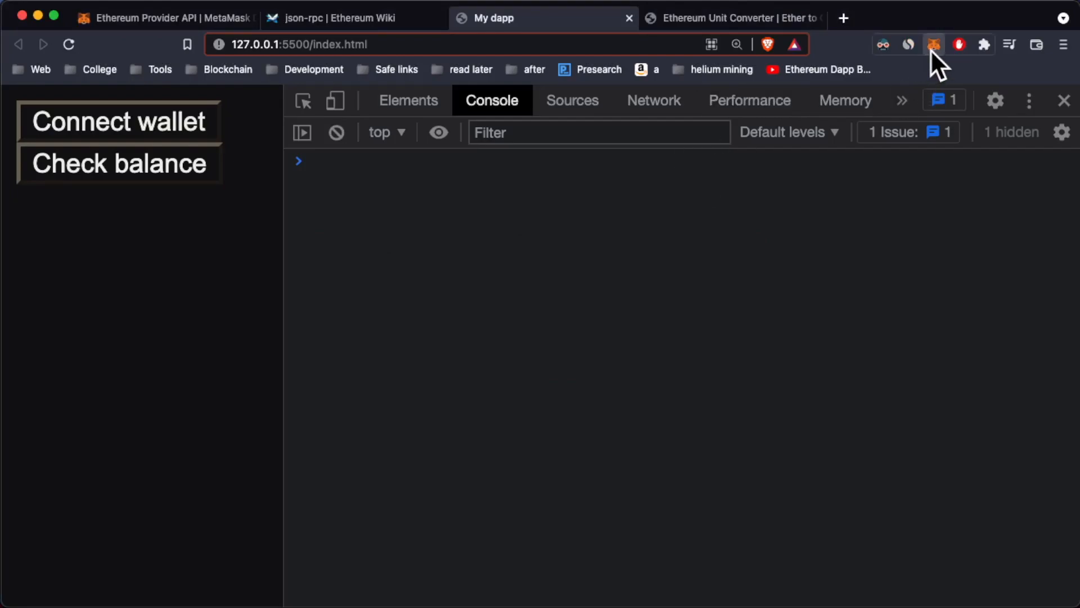
Step: Switch MetaMask accounts and check the balance, confirming "accounts changed" is logged
click(933, 43)
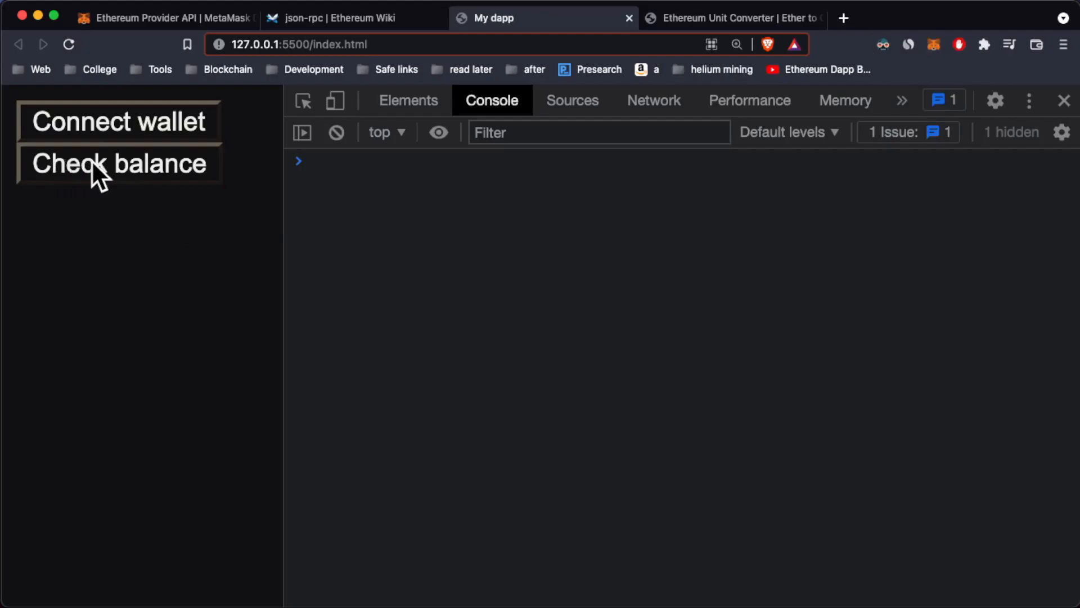
click(119, 164)
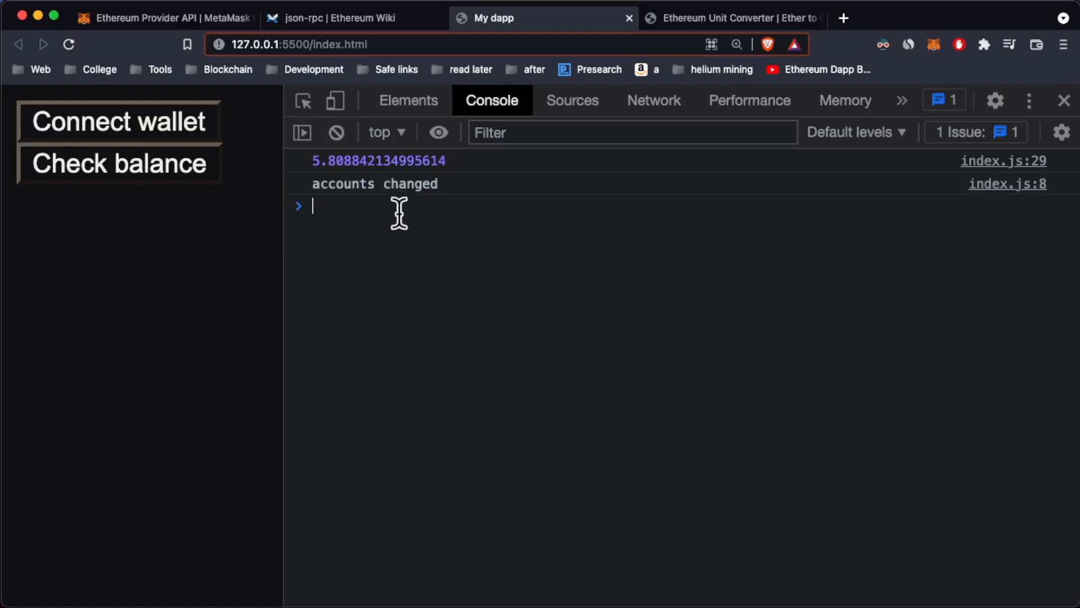
mouse_move(532, 237)
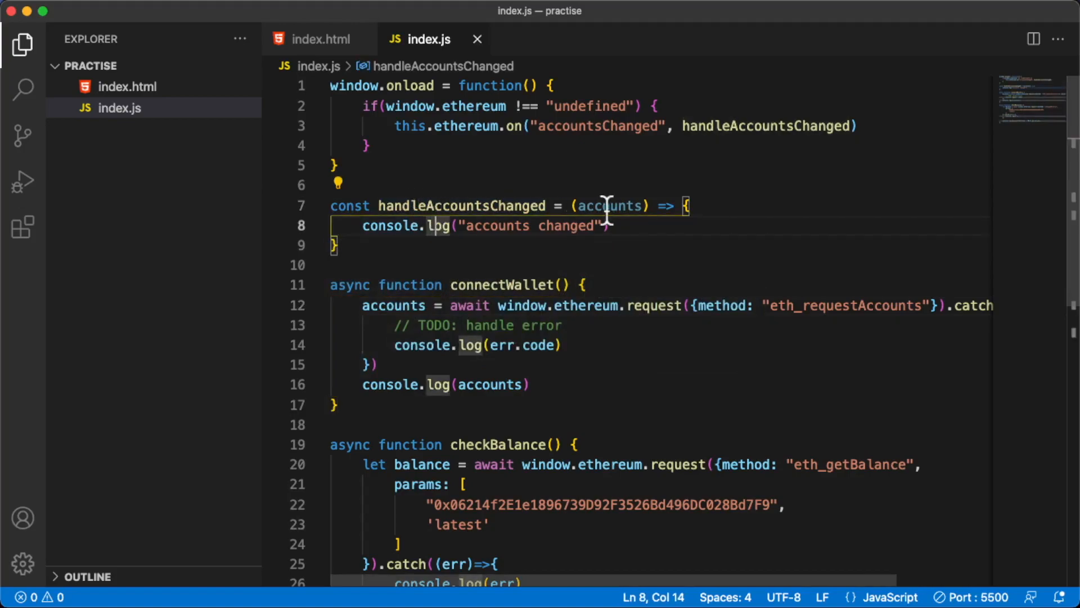
double_click(609, 206)
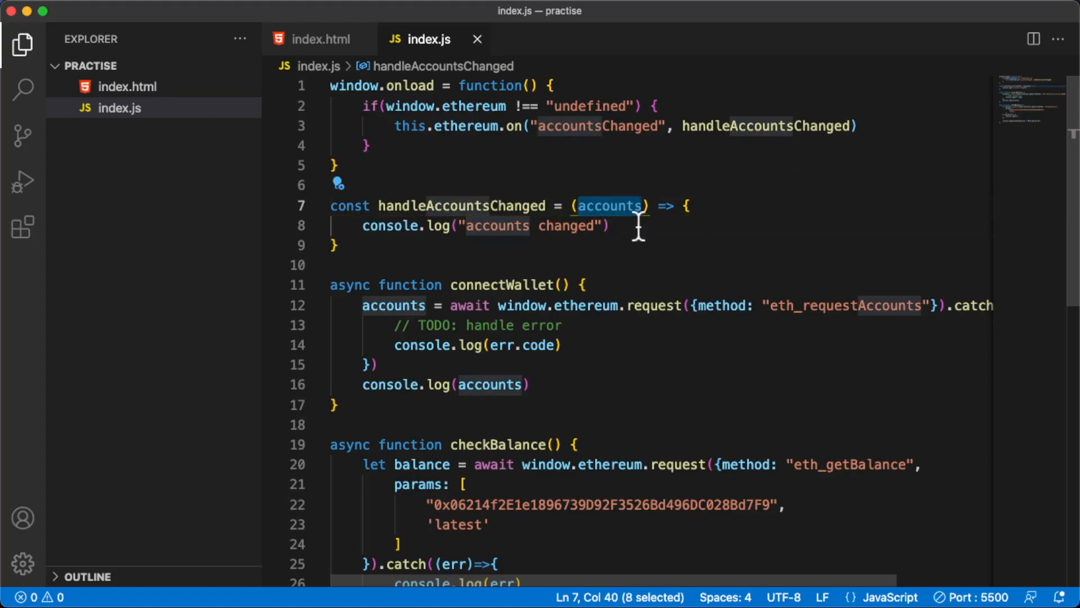
mouse_move(612, 205)
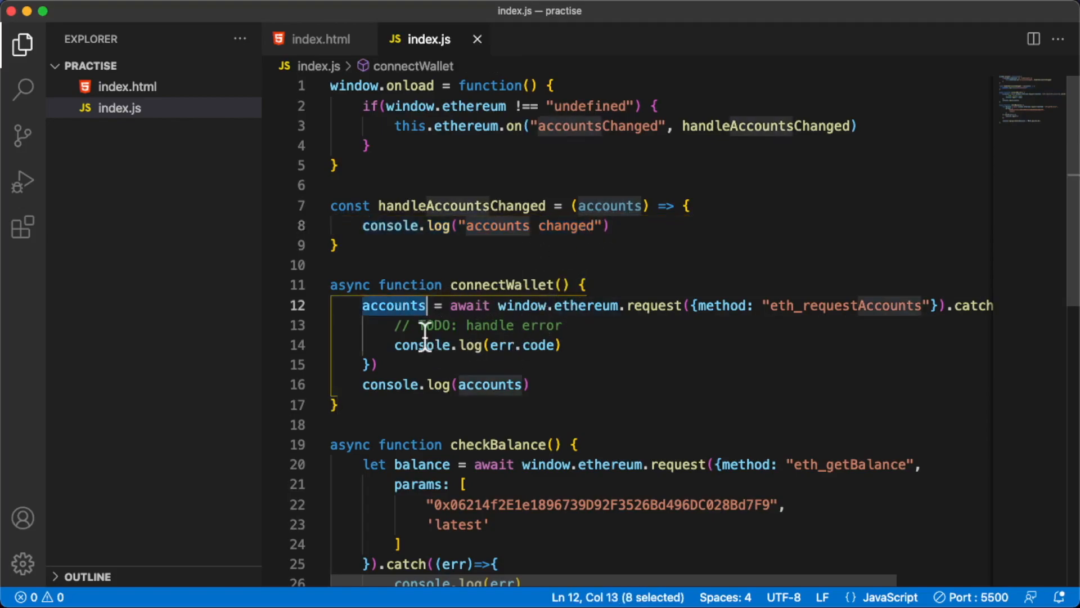
scroll(down, 3)
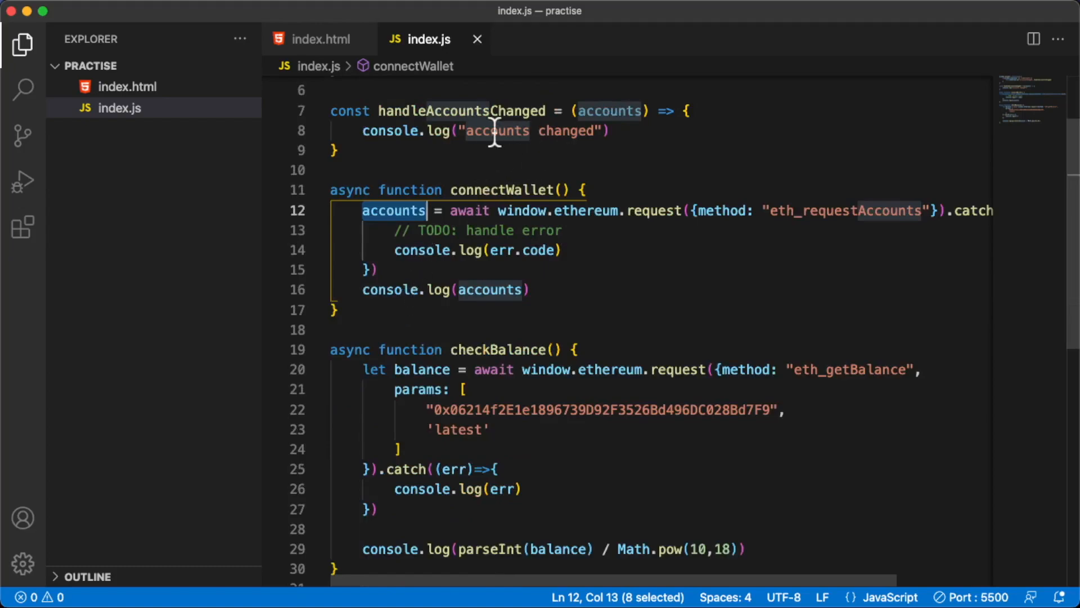
scroll(down, 3)
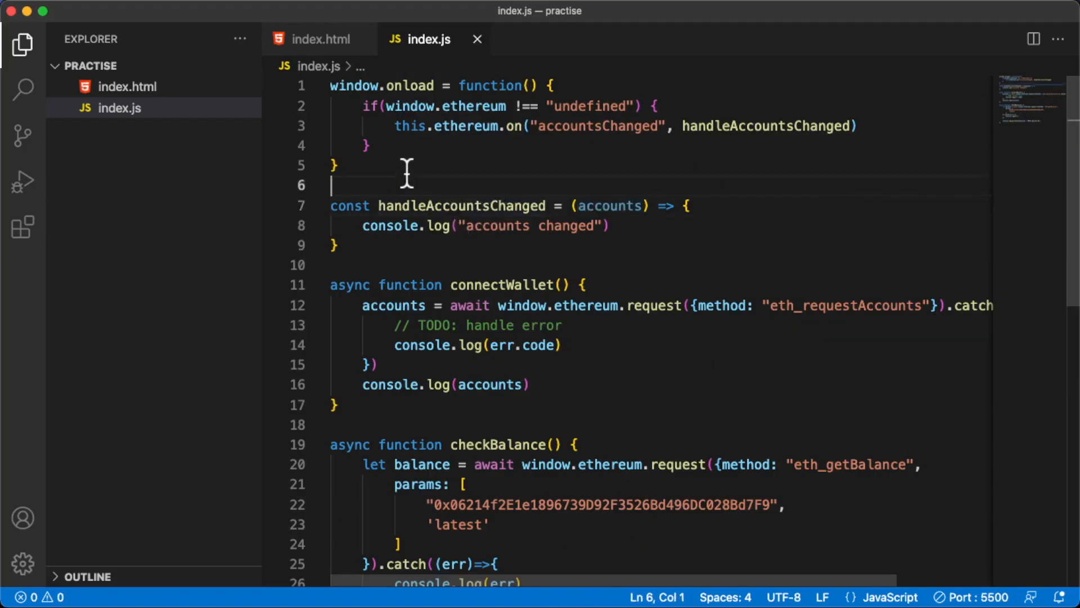
Step: Declare a global let accounts and rename the handler's parameter to a
text(e)
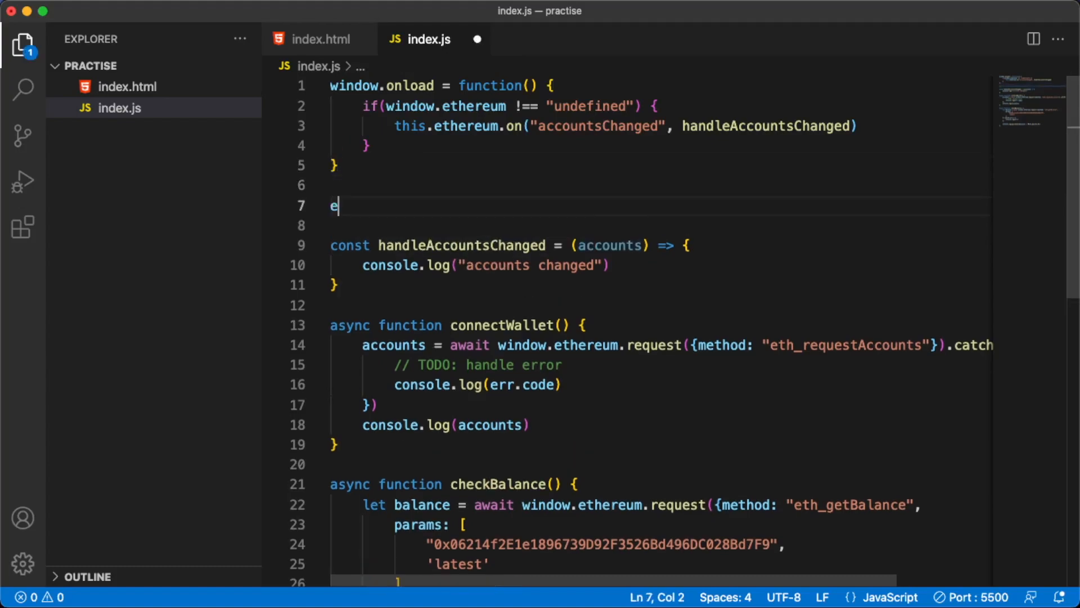
text(let accounts;)
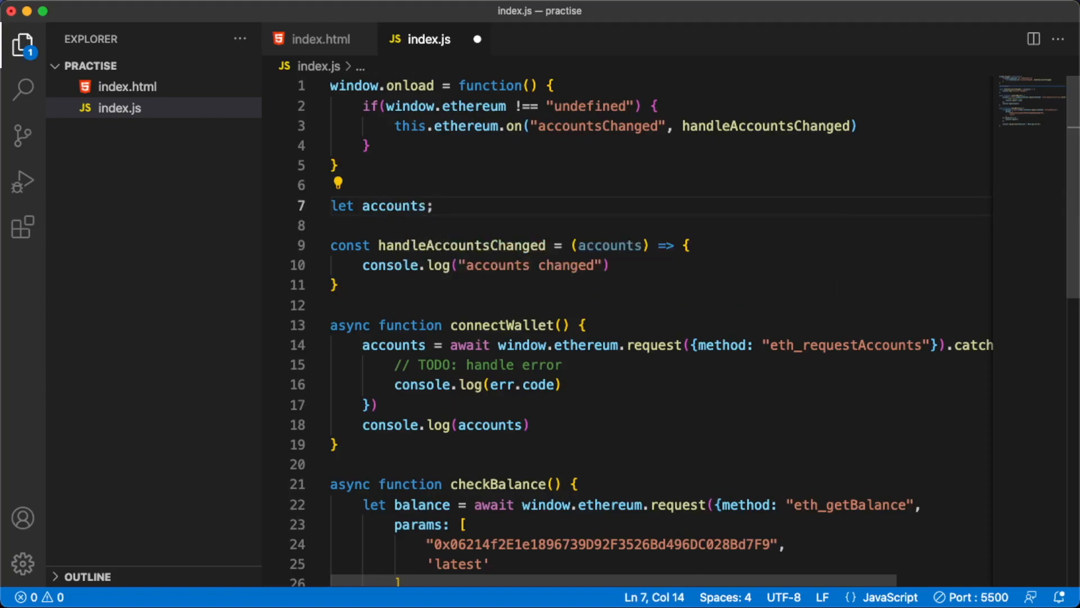
scroll(down, 3)
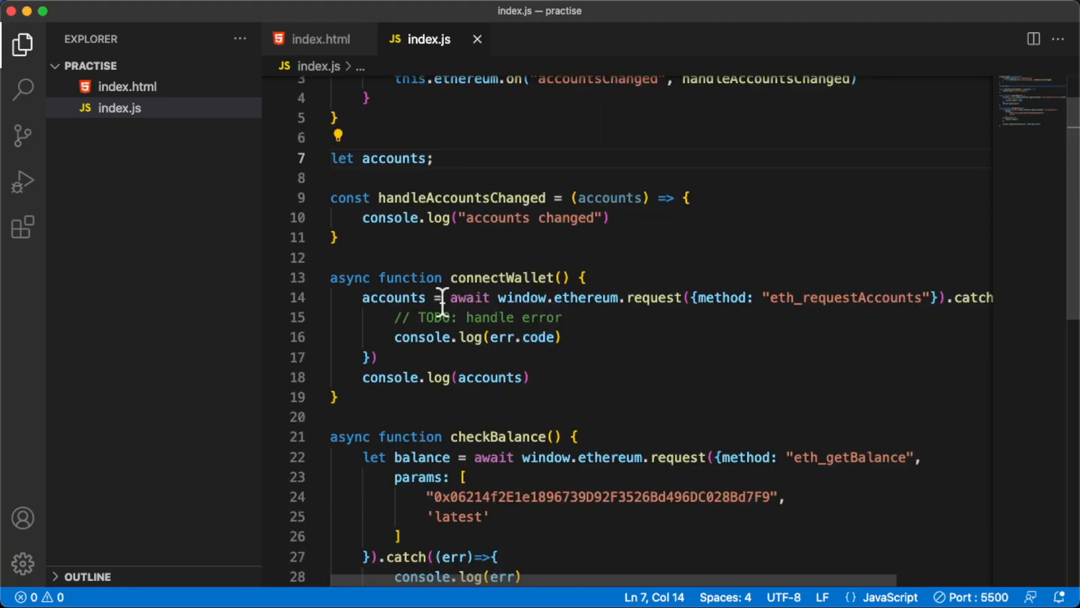
double_click(393, 297)
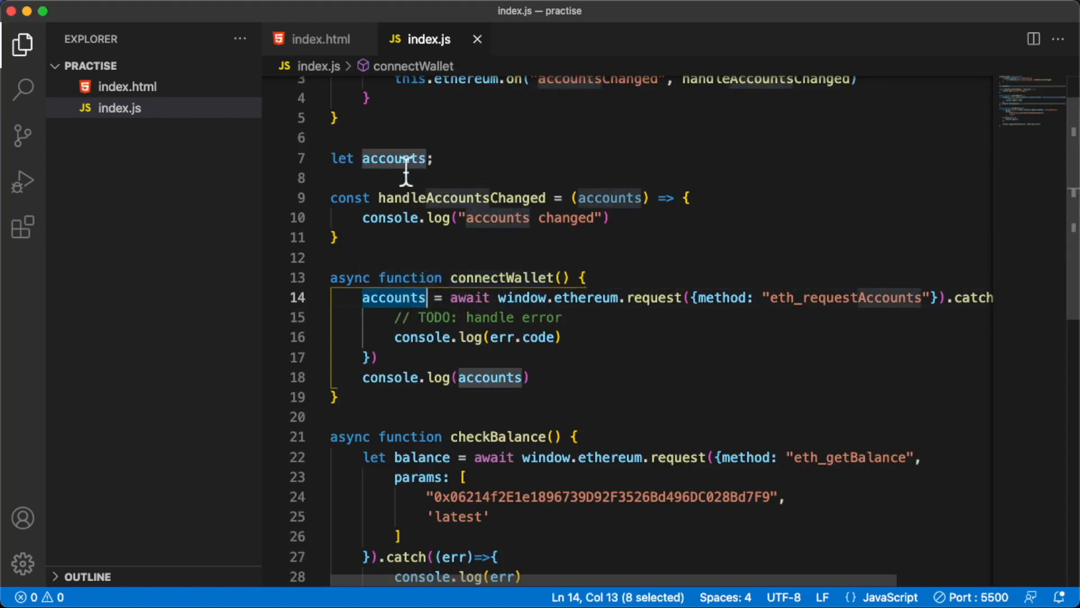
double_click(608, 197)
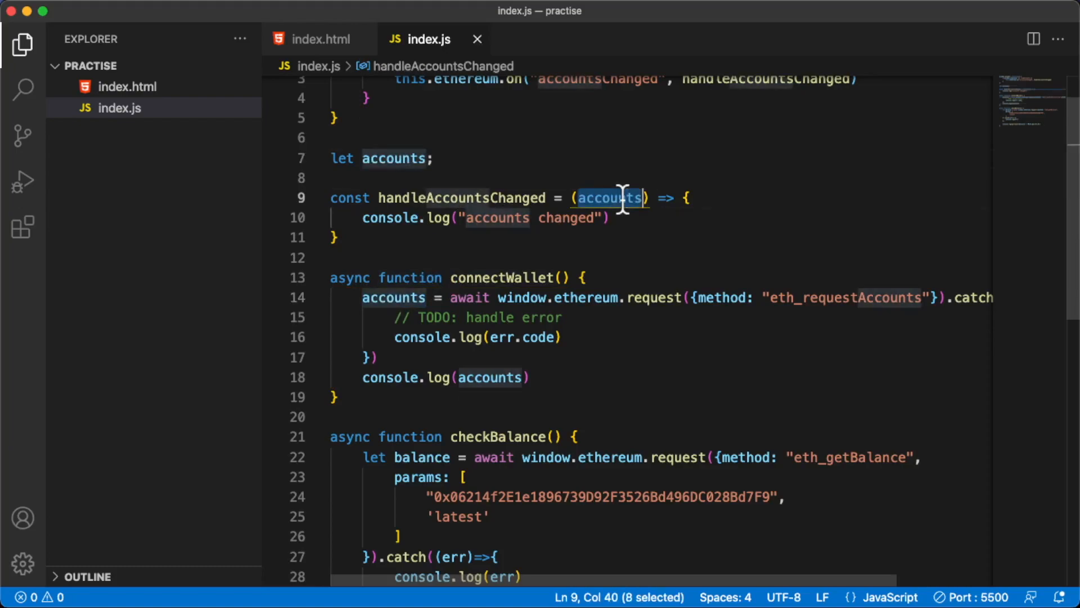
text(a)
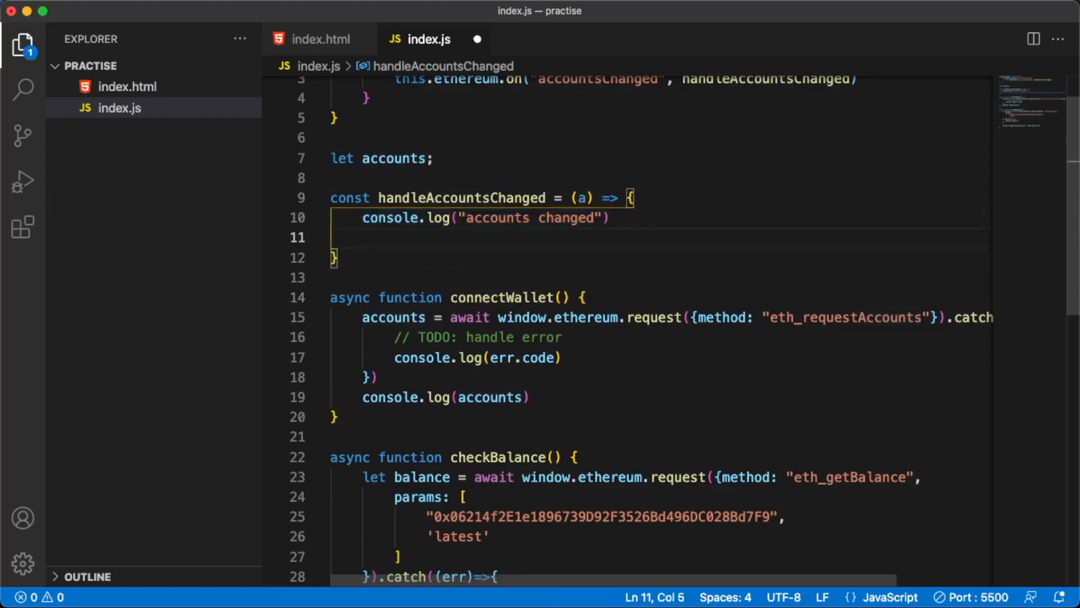
text(accounts = a)
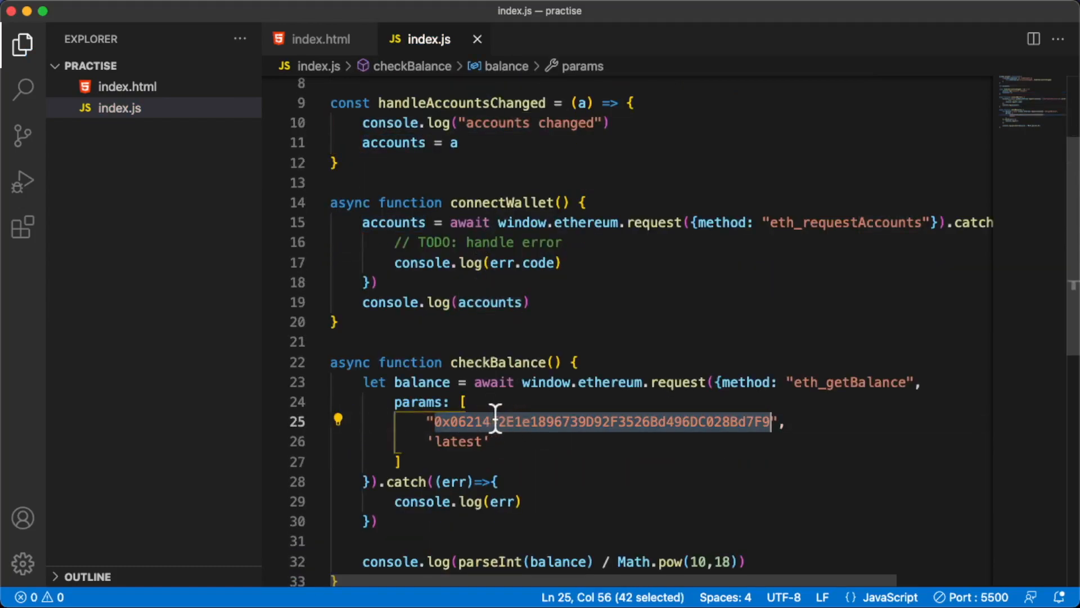
mouse_move(572, 410)
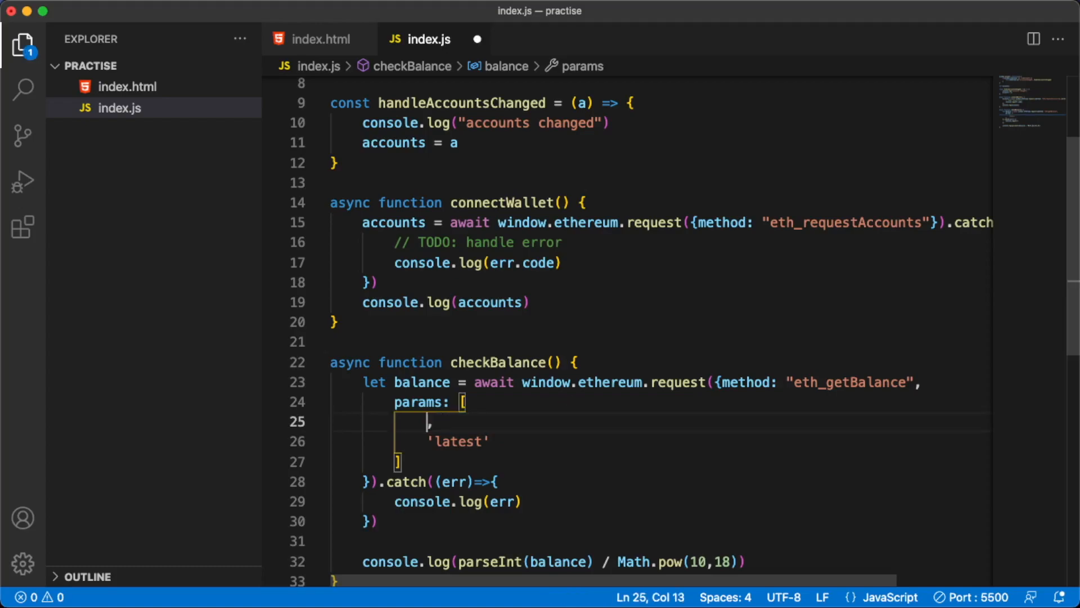
Step: Pass accounts[0] in checkBalance's params instead of the hardcoded address
text(accounts)
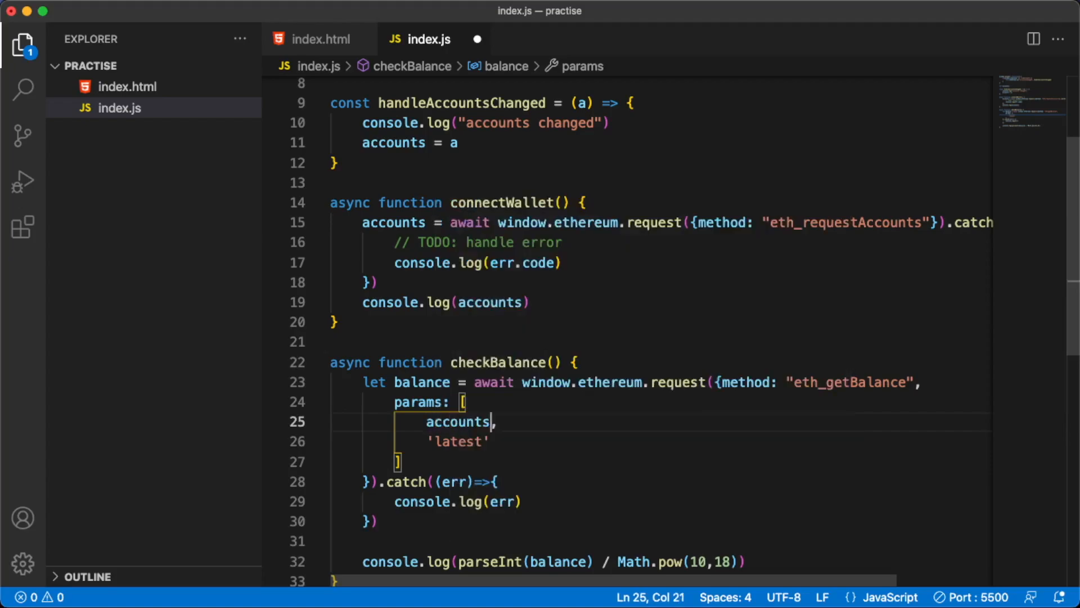
text([])
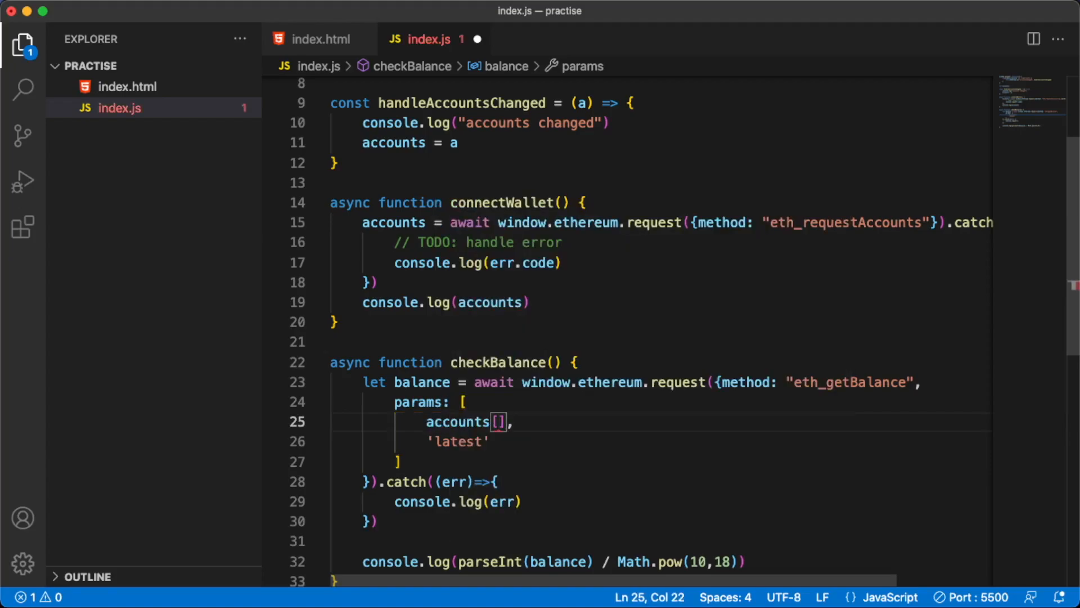
text(0)
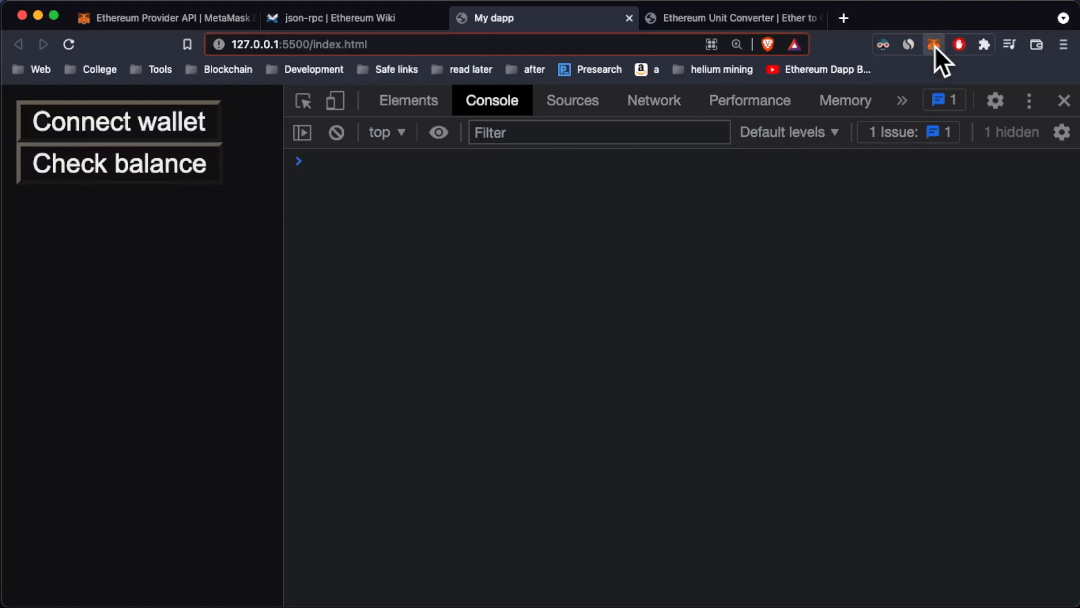
Step: Switch MetaMask accounts and check the balance twice, logging 0.3 then 5.808842134995614
click(934, 44)
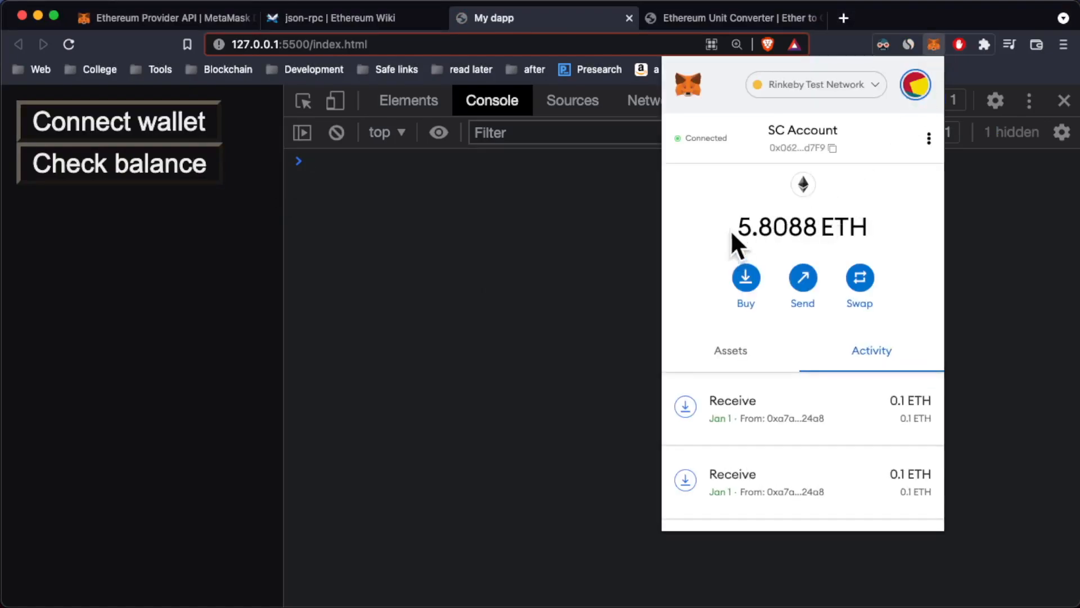
click(118, 164)
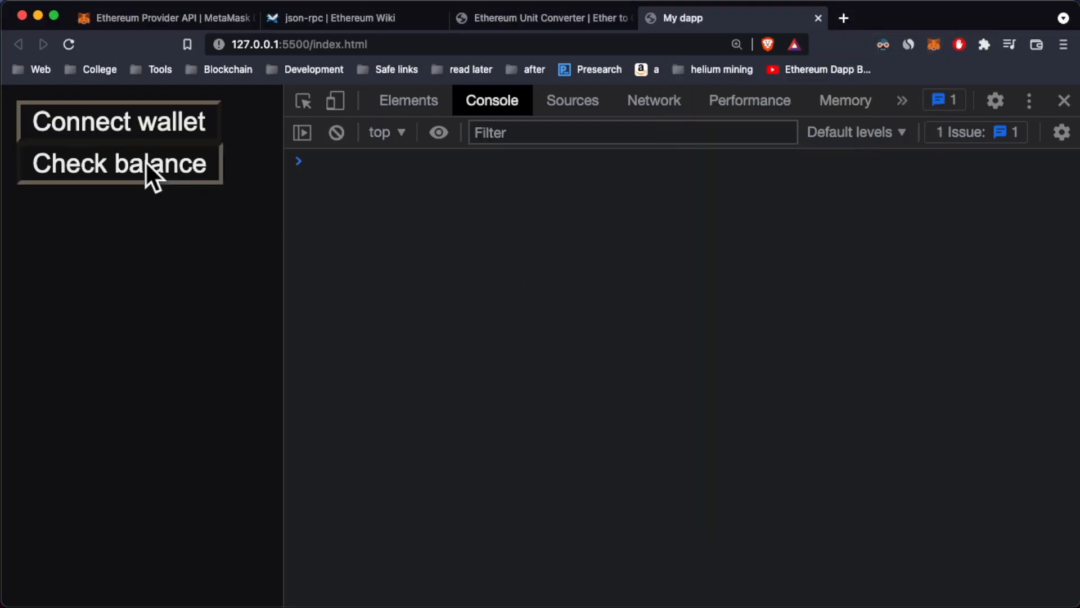
click(118, 163)
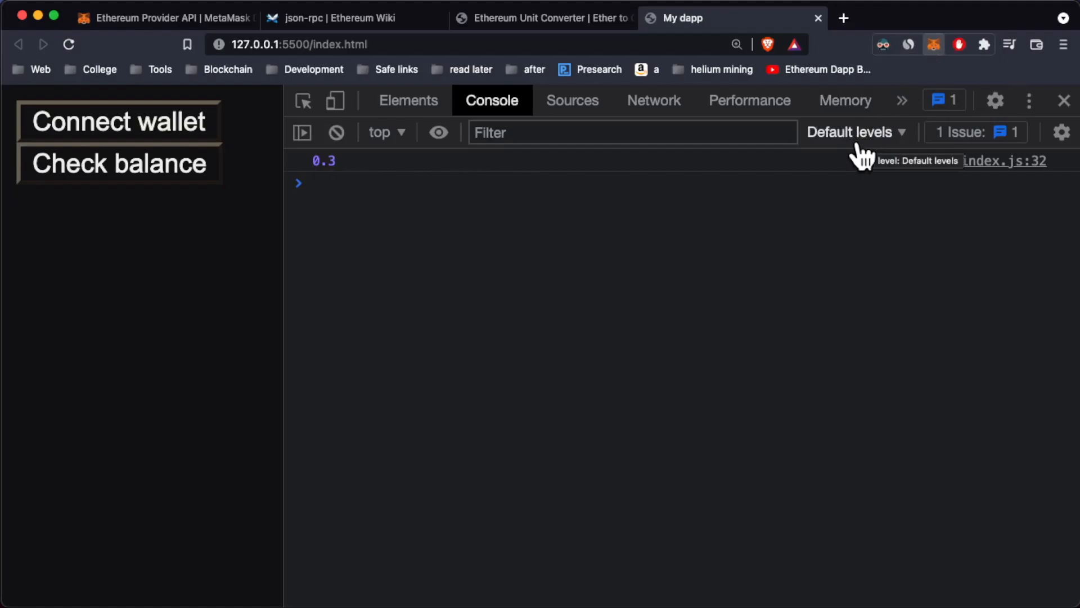
mouse_move(854, 179)
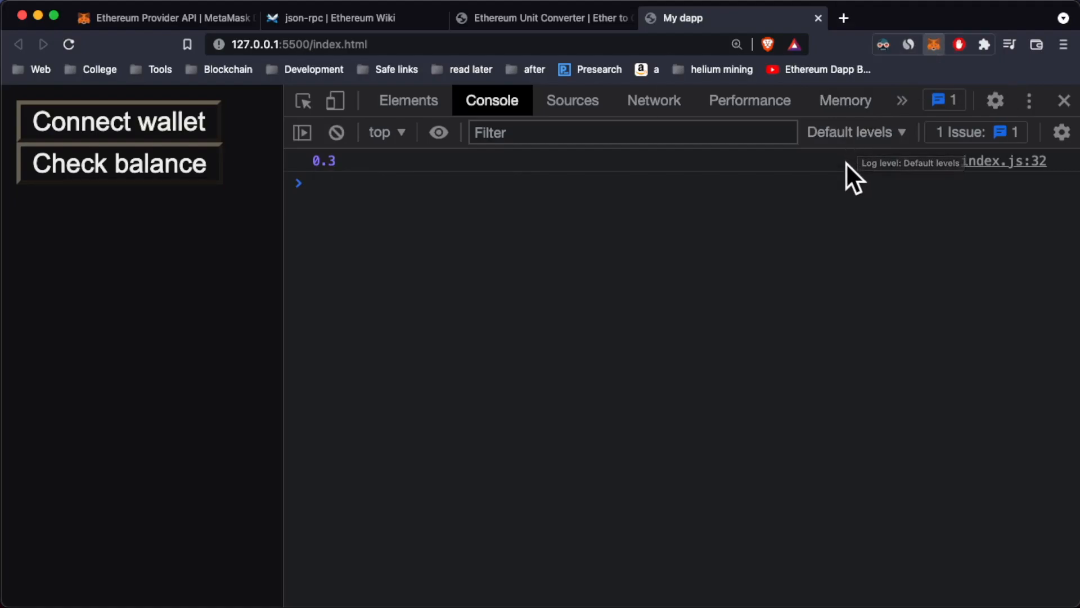
click(933, 44)
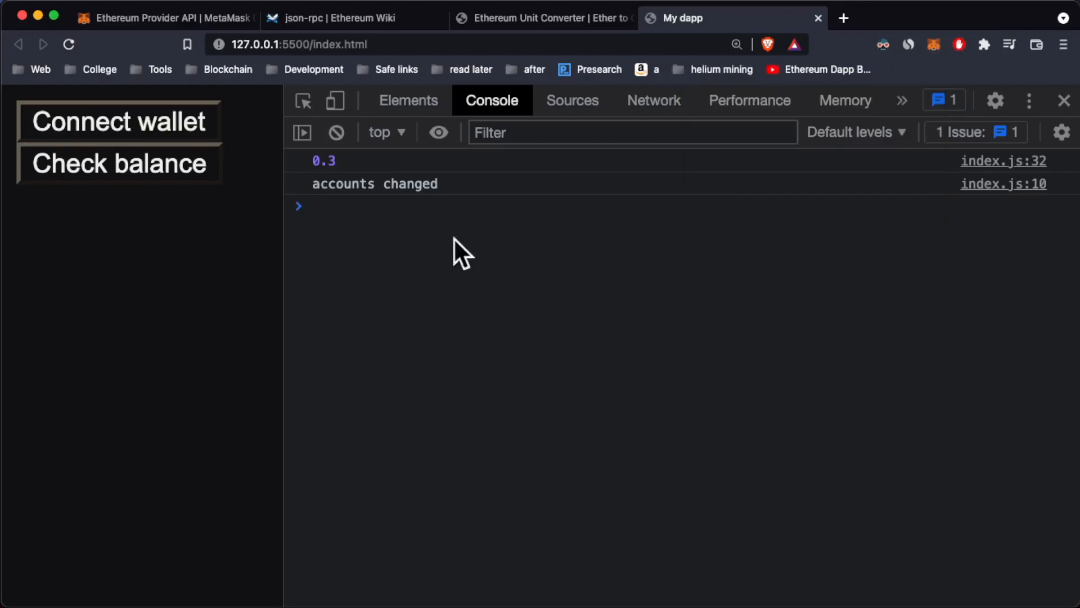
mouse_move(379, 206)
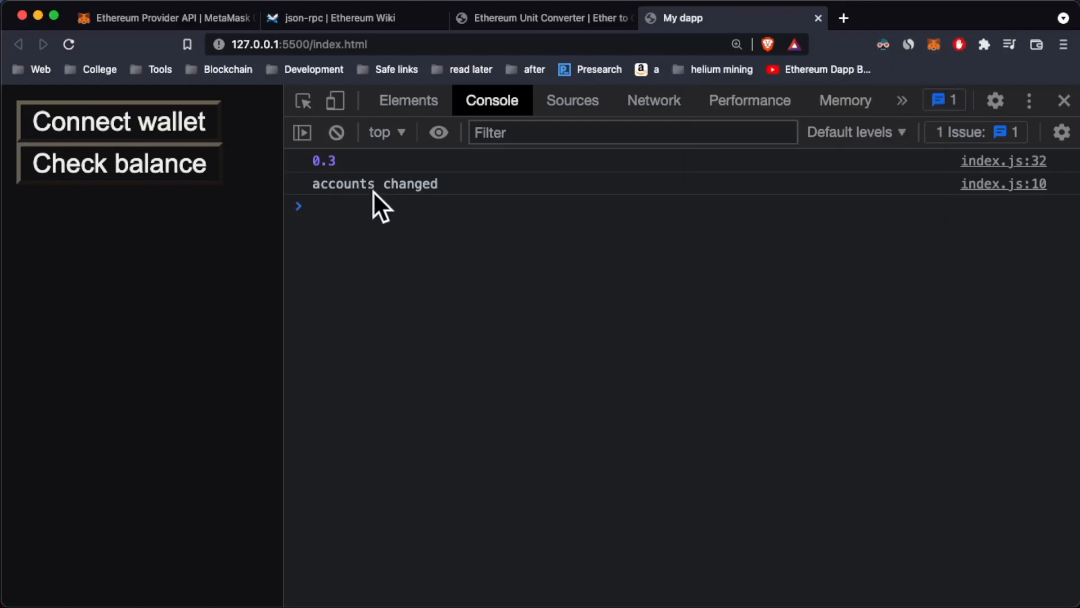
mouse_move(241, 224)
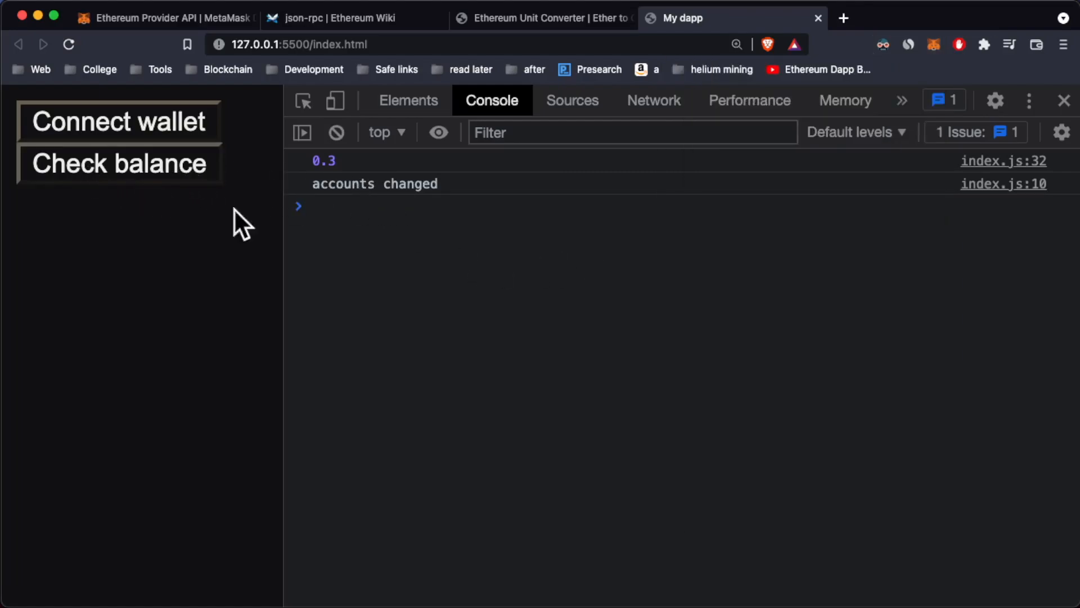
click(119, 164)
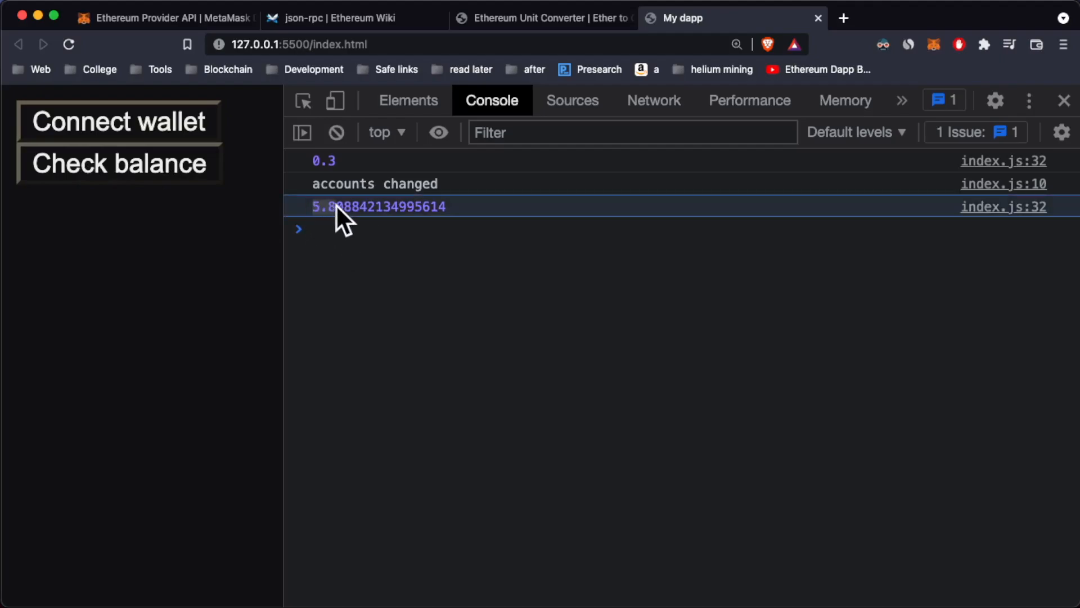